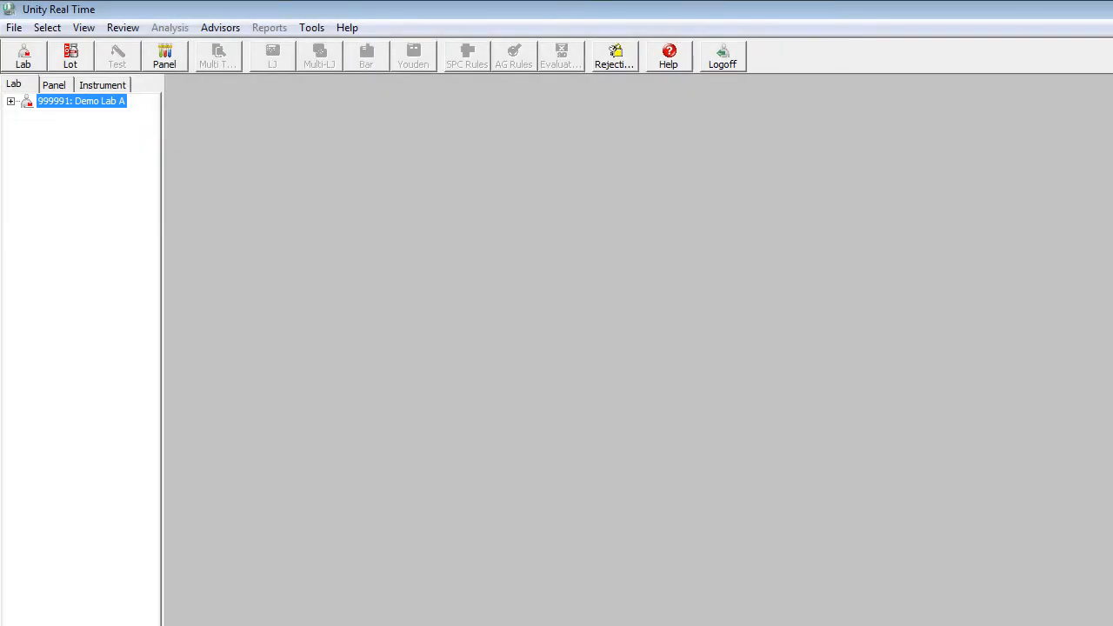
Add lab 999991, Demo Lab A, with its profile details to the open labs
left_click(24, 56)
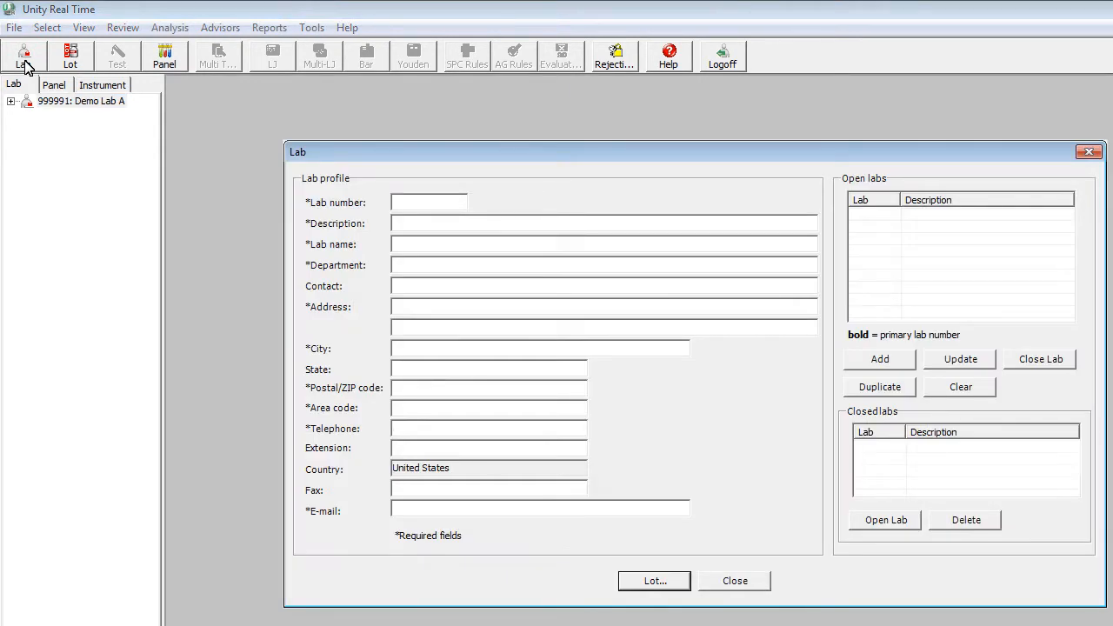
type("999991")
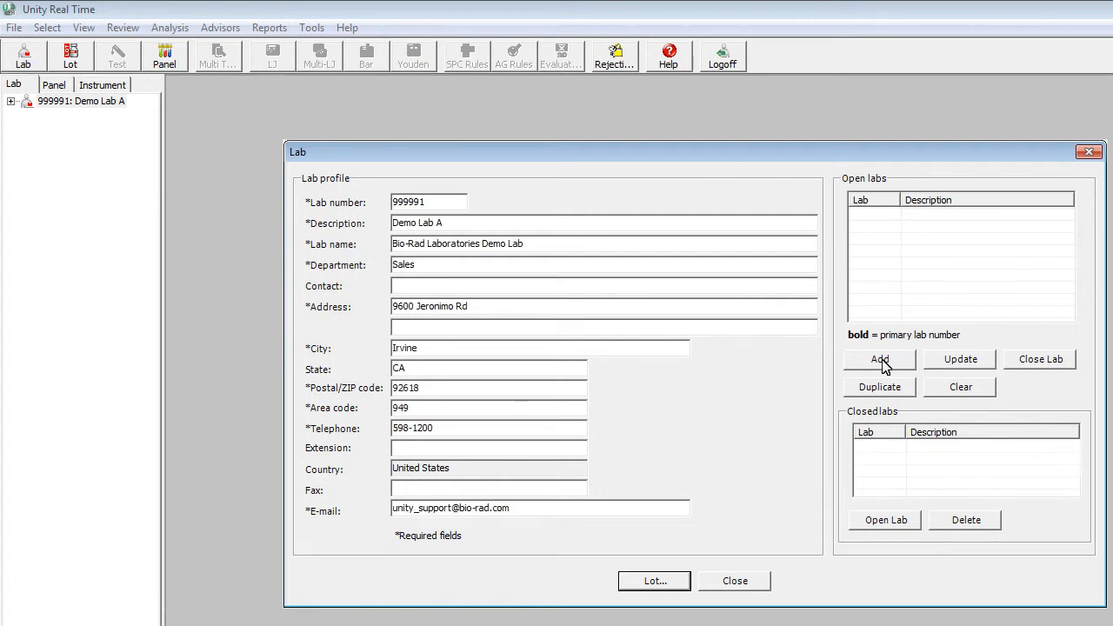
left_click(880, 358)
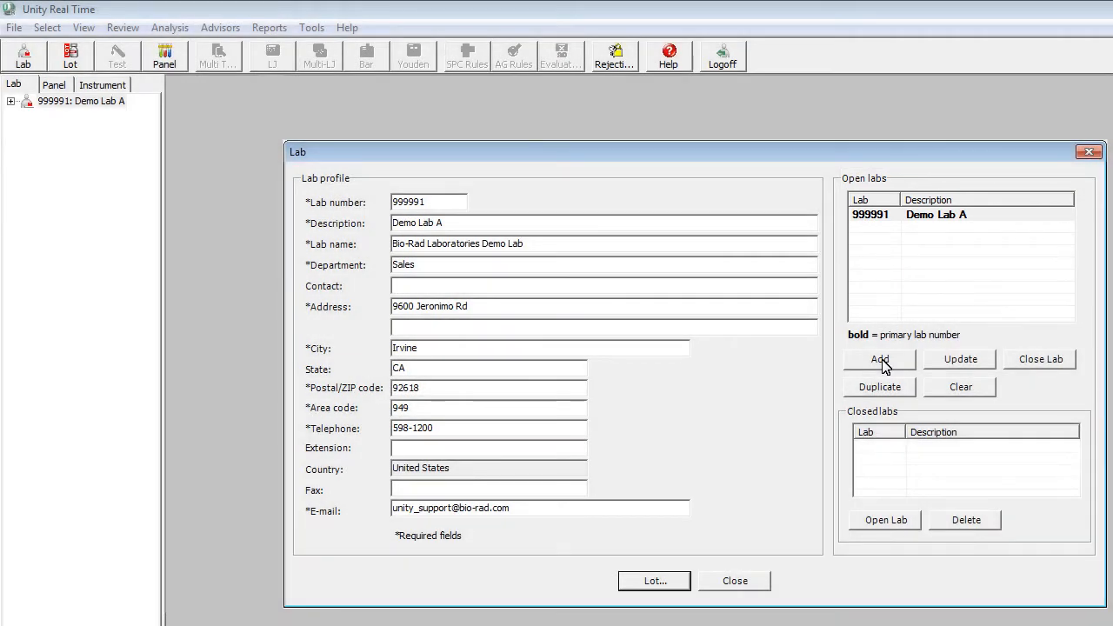
left_click(881, 358)
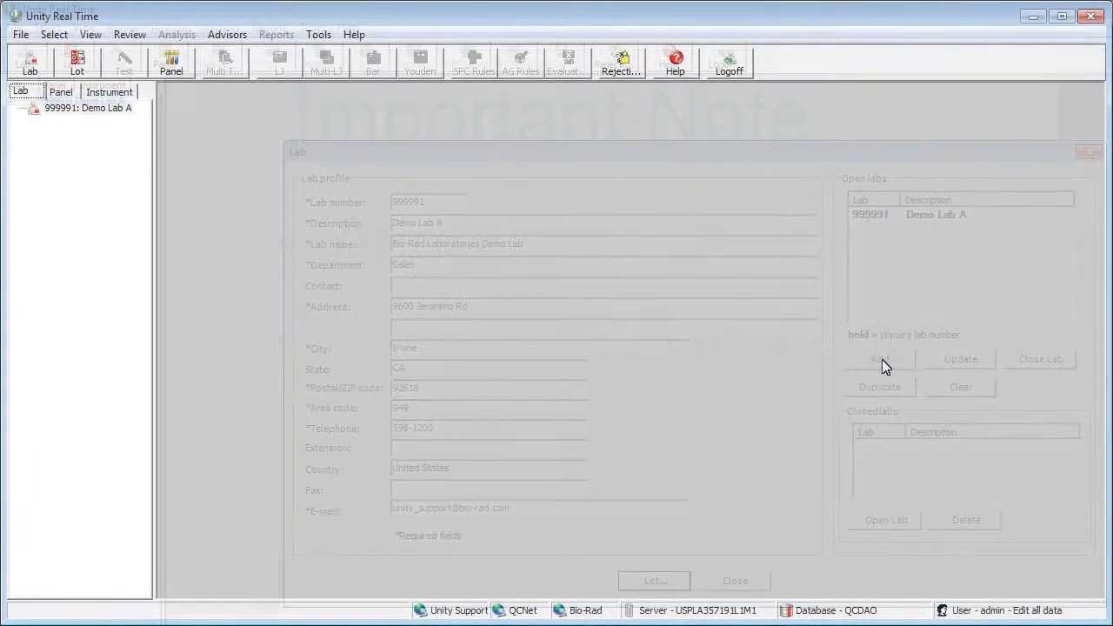
In Lot setup for Demo Lab A, choose Immunoassay Plus as the control name
left_click(734, 581)
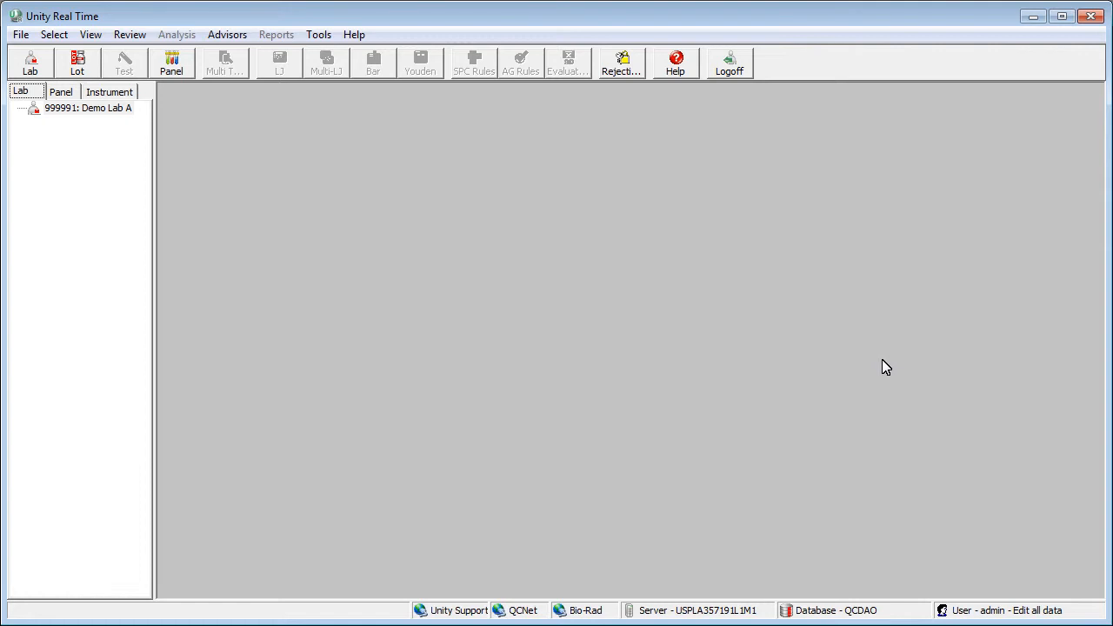
mouse_move(61, 125)
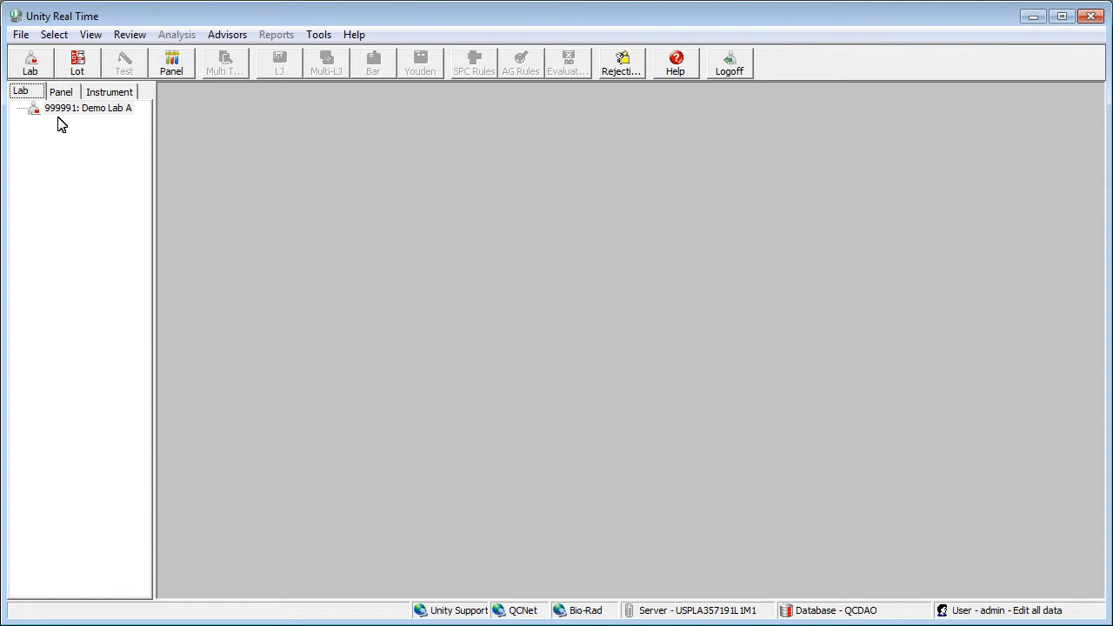
left_click(87, 108)
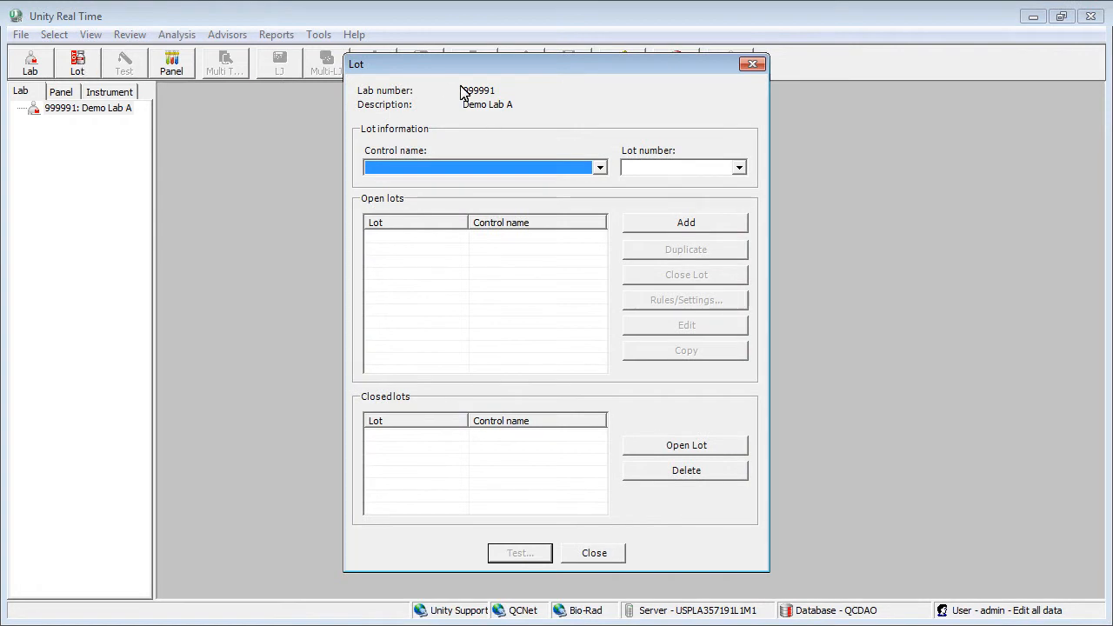
left_click(599, 167)
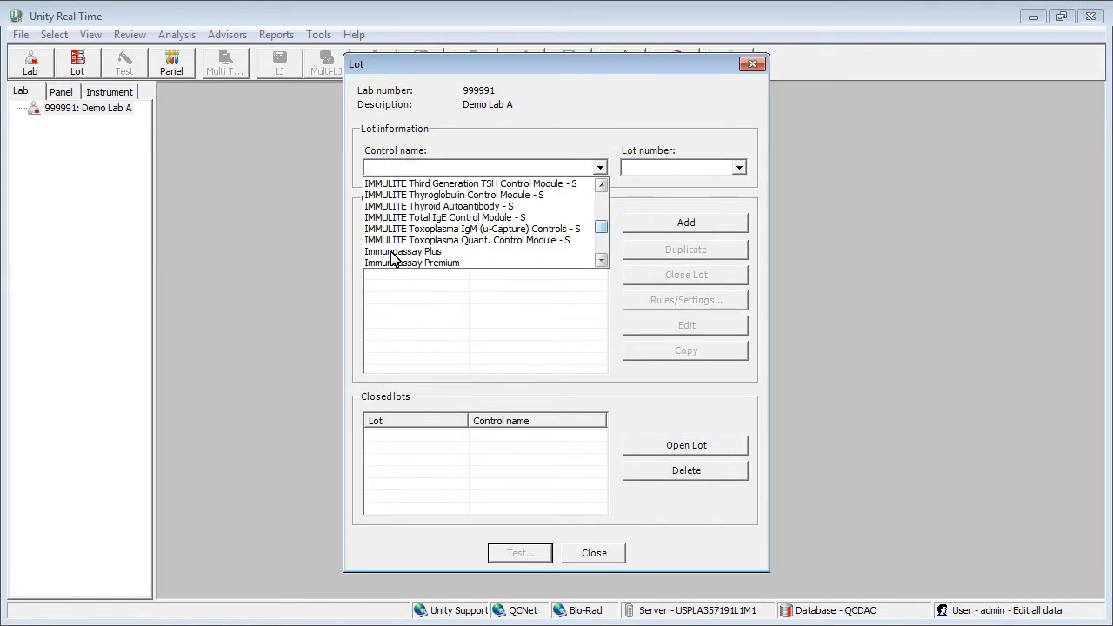
left_click(404, 250)
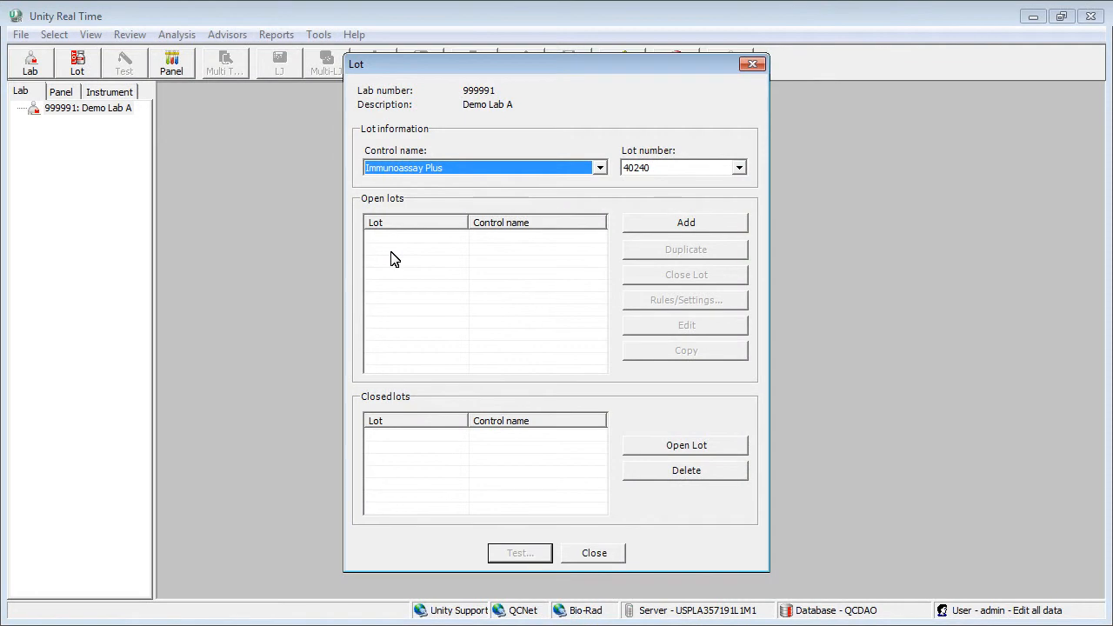
Add lot number 40800 as an open lot and close the lot setup
left_click(738, 167)
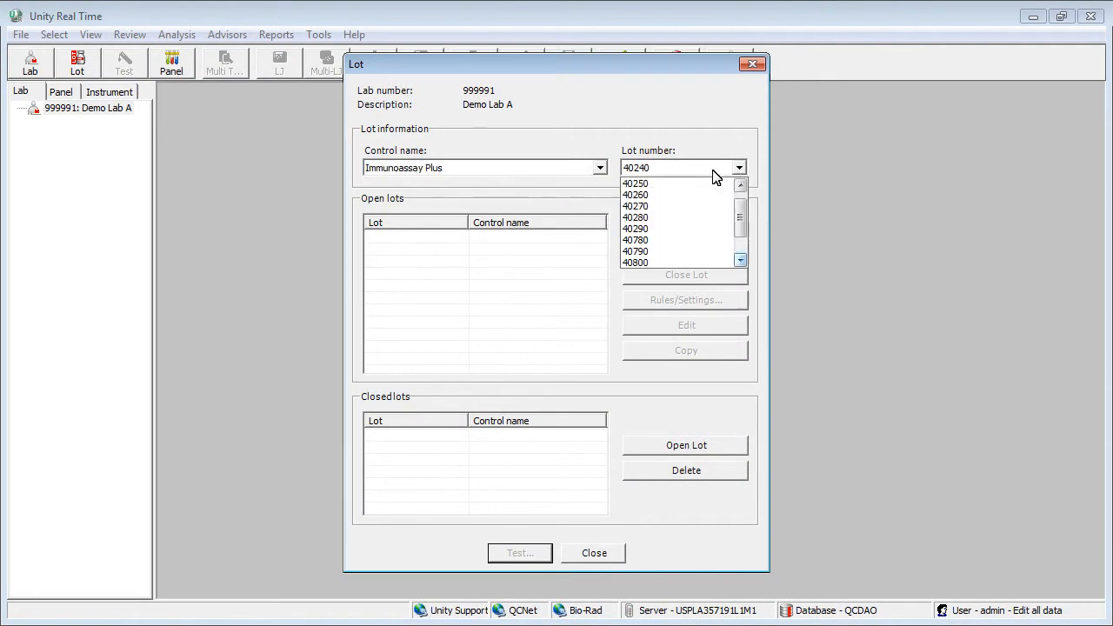
left_click(635, 261)
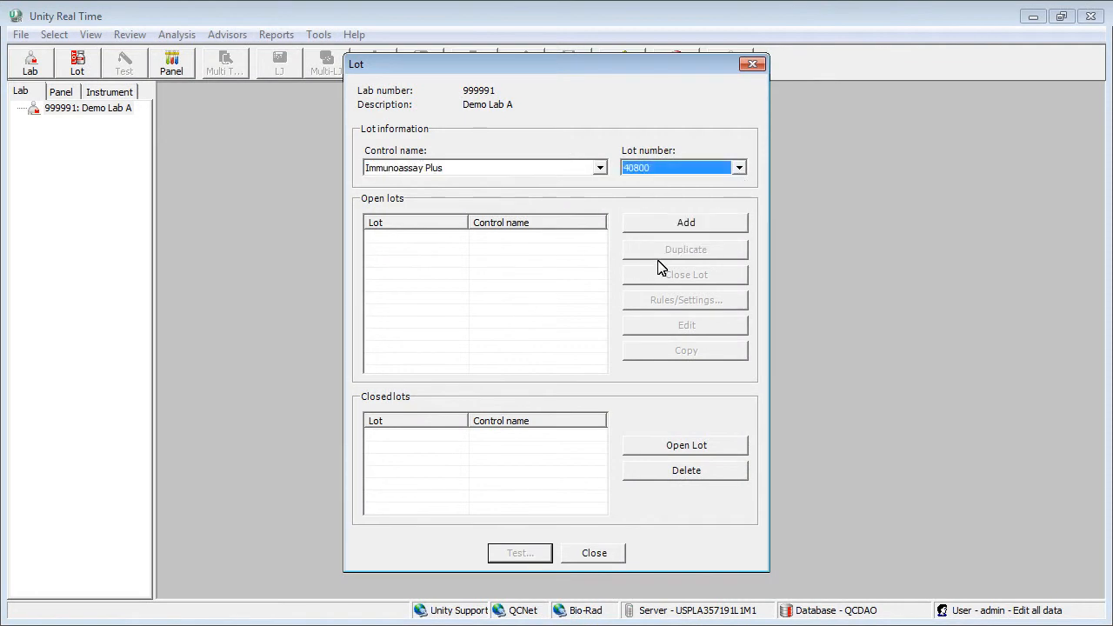
left_click(686, 223)
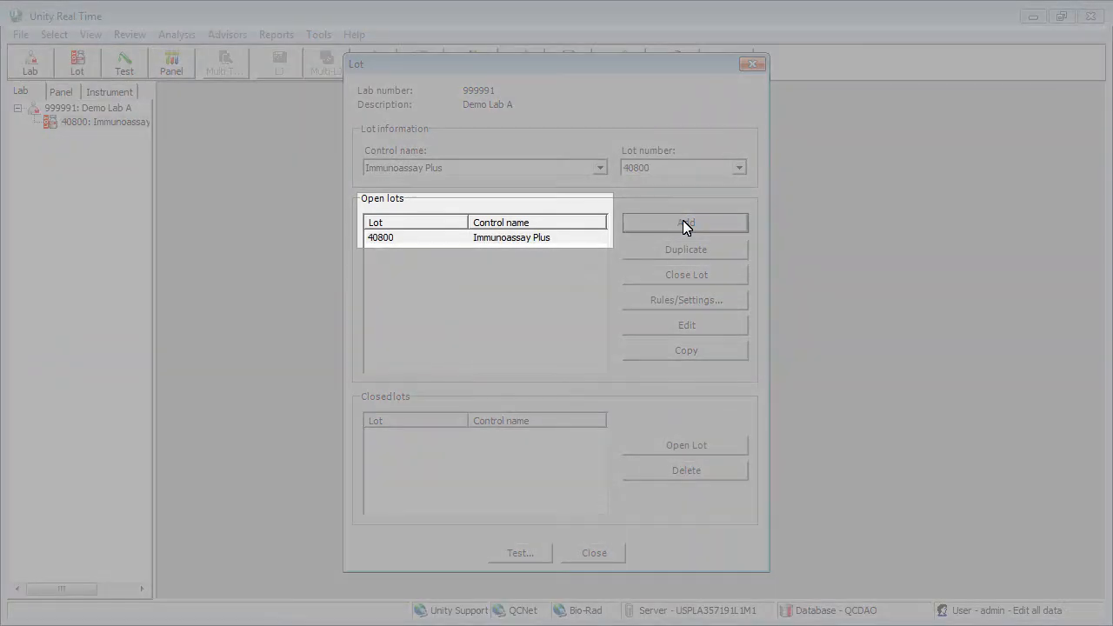
left_click(595, 553)
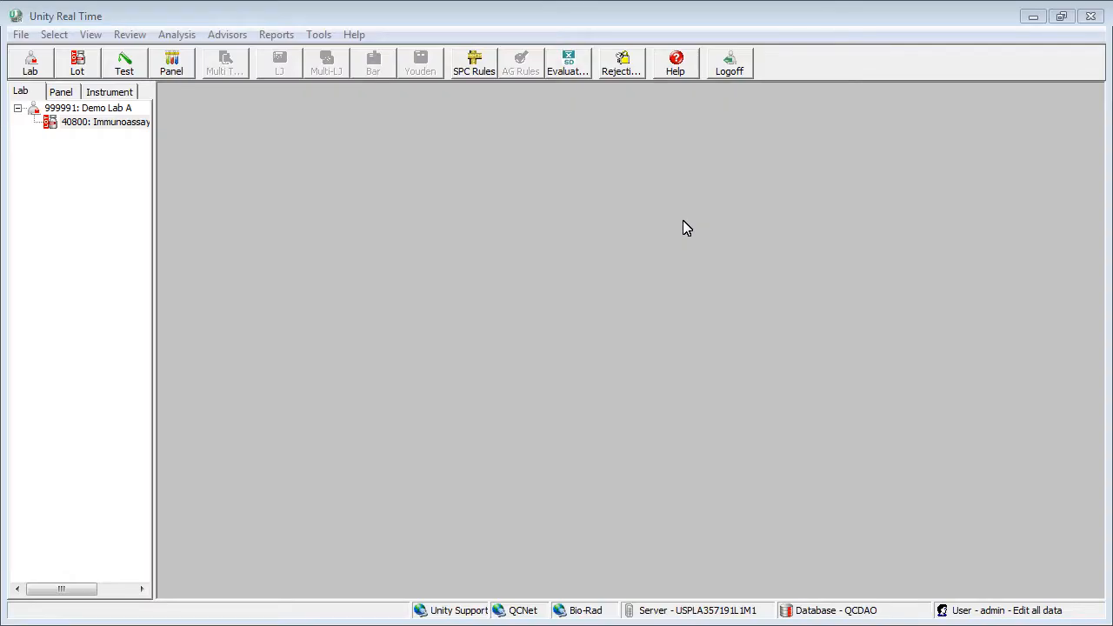
mouse_move(94, 111)
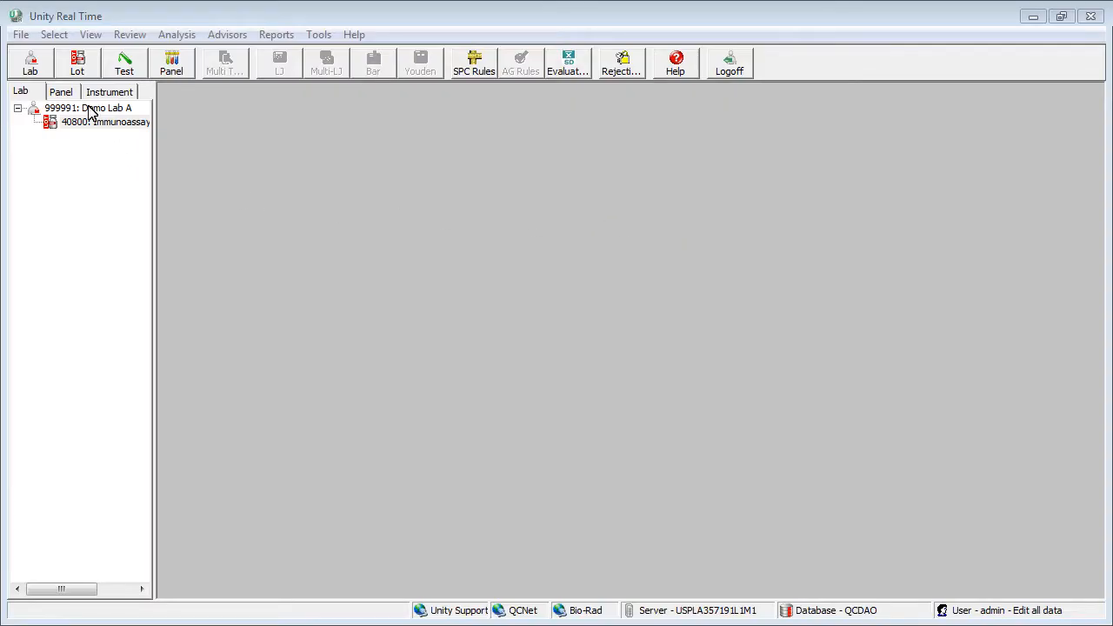
Start duplicating open lot 40800 of Demo Lab A
left_click(87, 108)
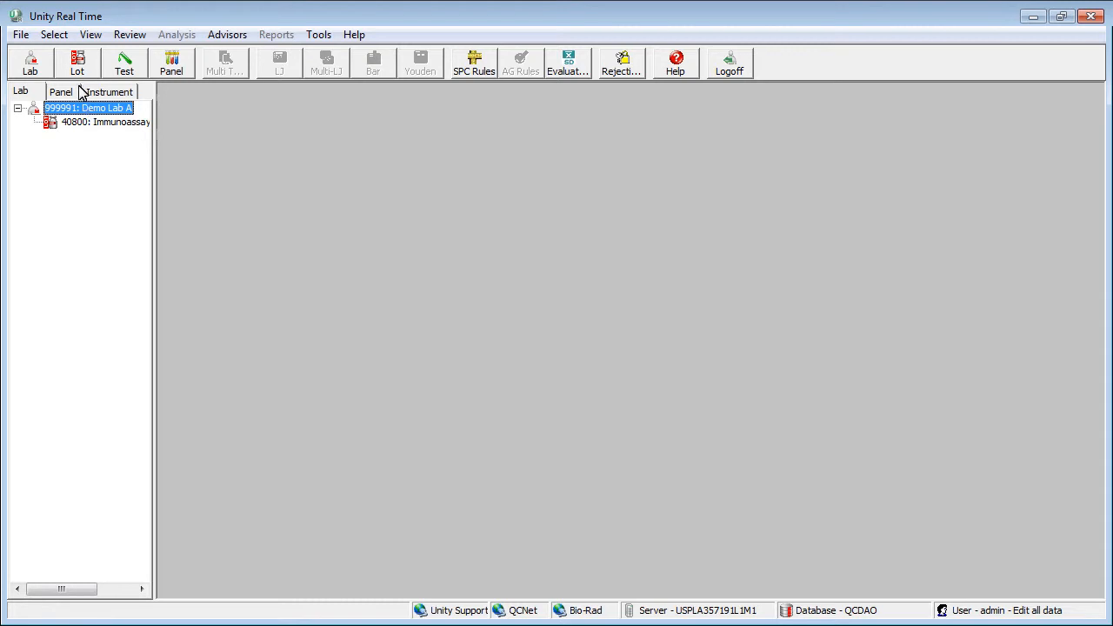
left_click(76, 62)
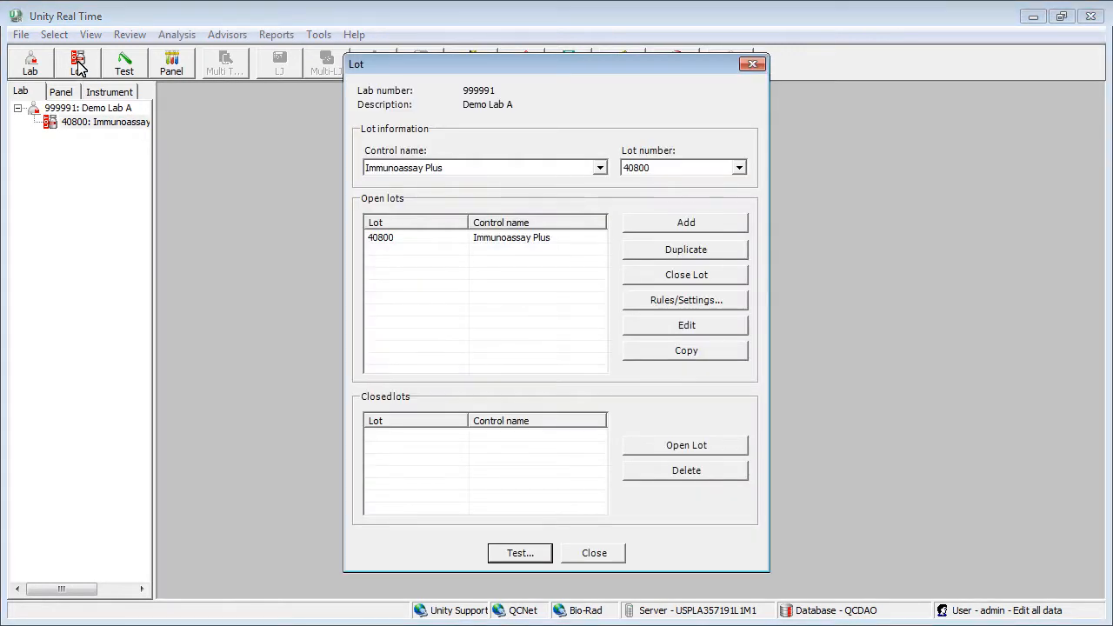
left_click(417, 237)
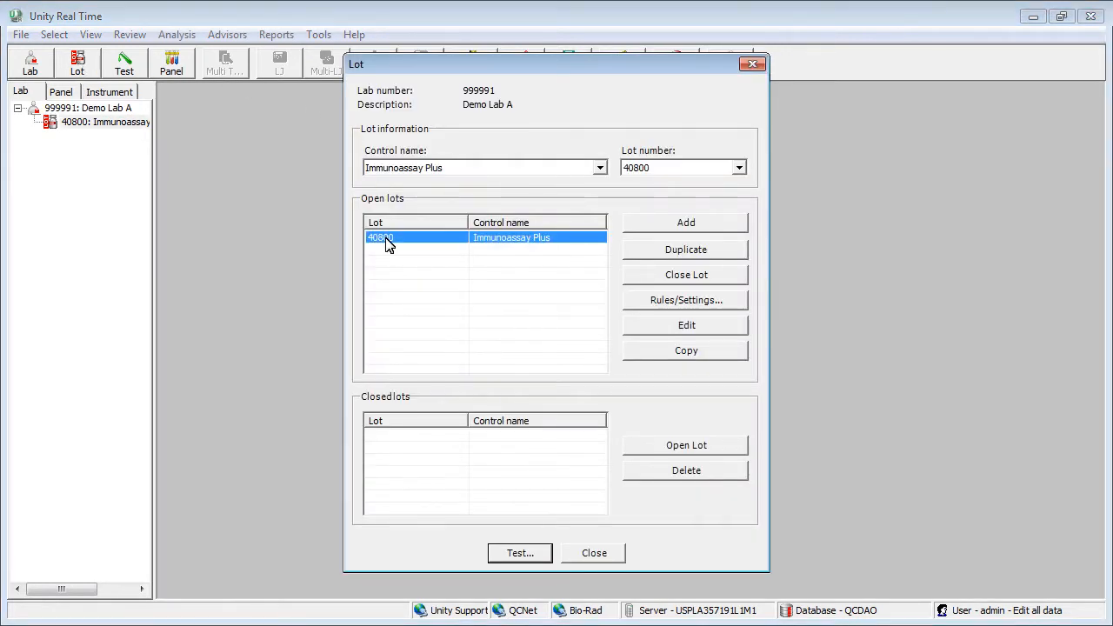
left_click(685, 251)
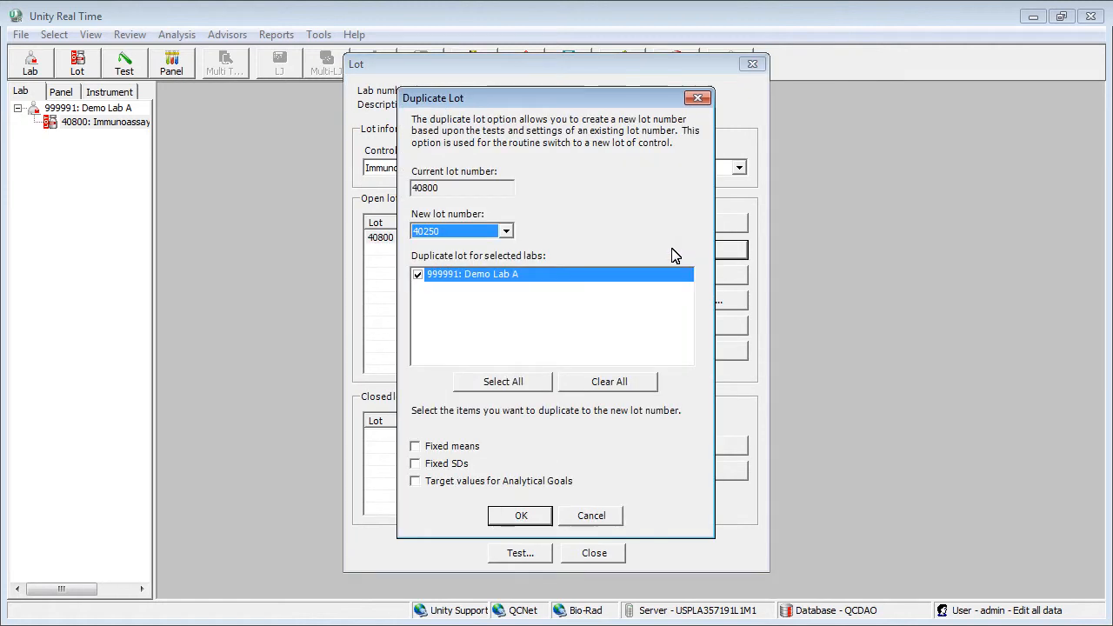
mouse_move(543, 252)
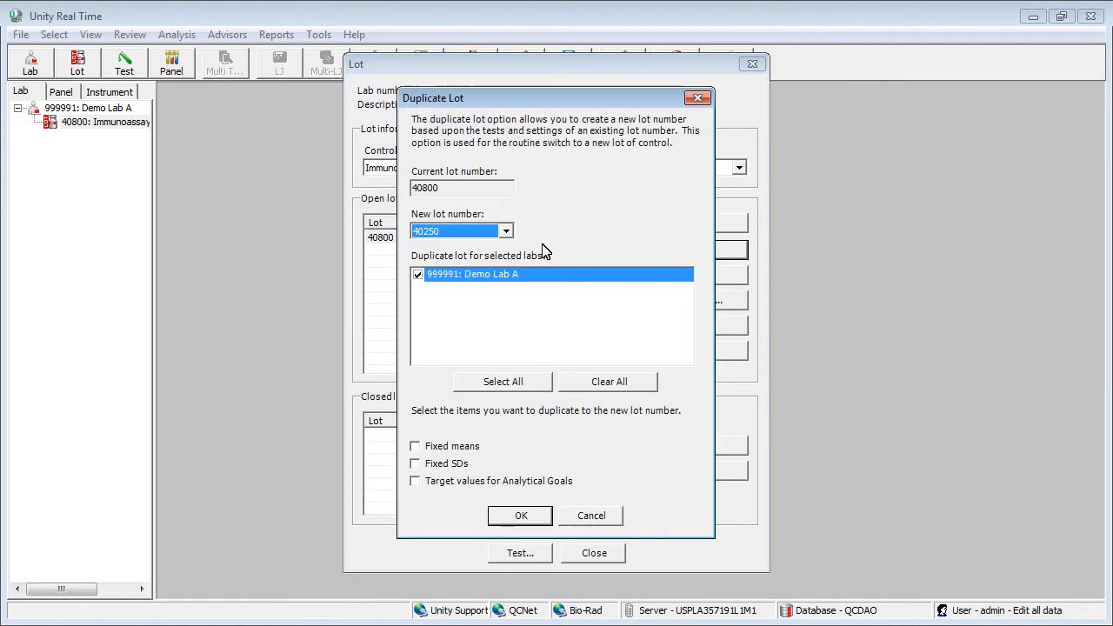
Create the duplicate as new lot number 40810
left_click(506, 230)
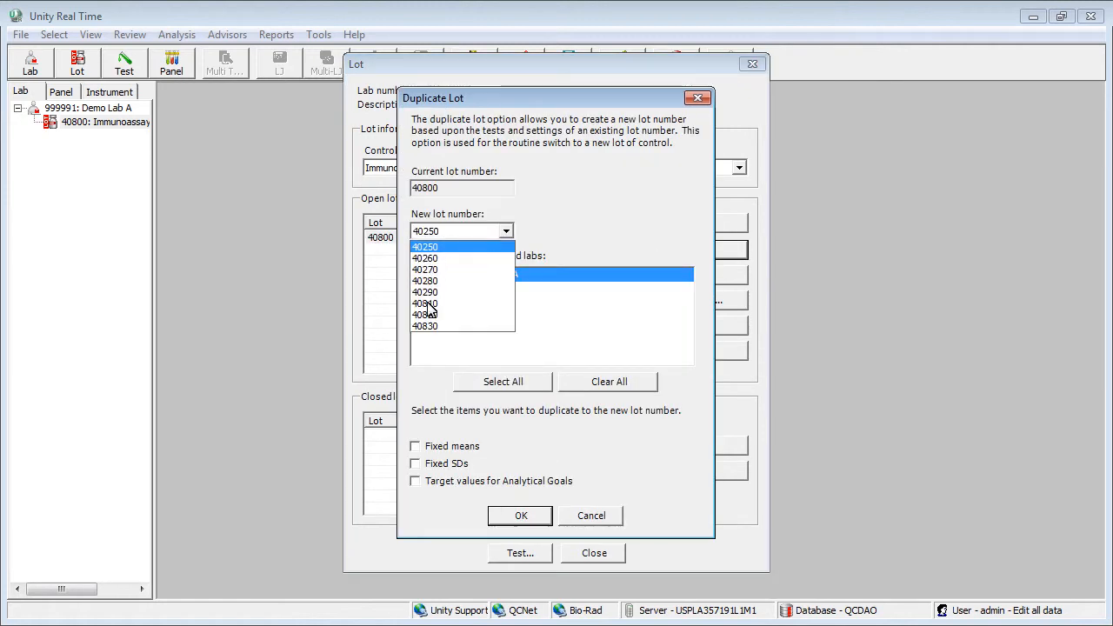
left_click(425, 302)
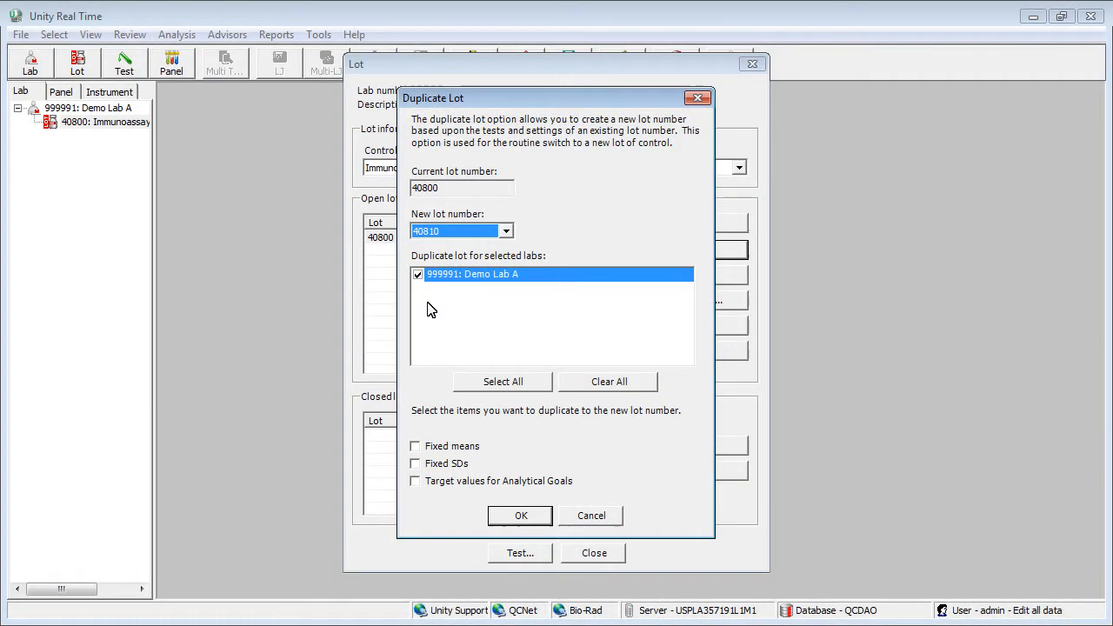
left_click(520, 515)
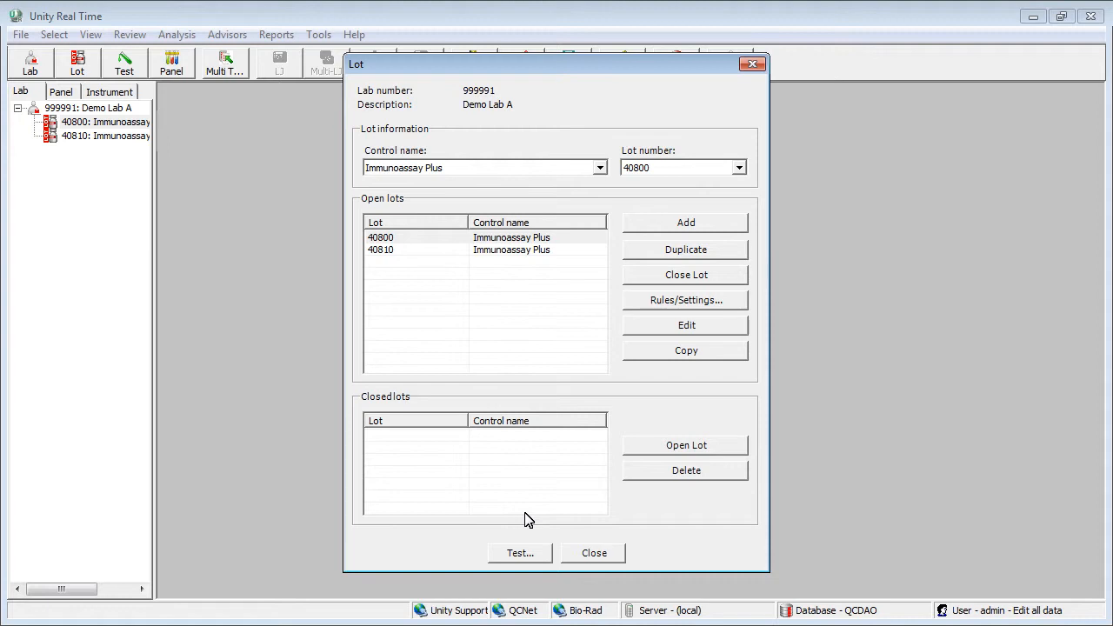
mouse_move(380, 244)
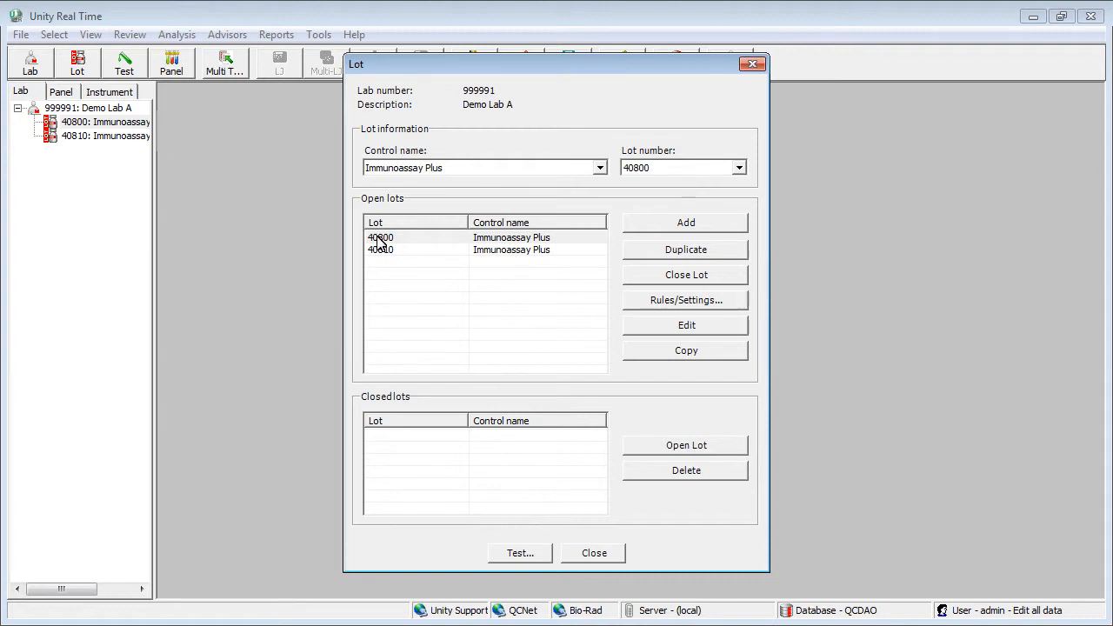
Close lot 40800, then reopen it from the closed lots
left_click(685, 274)
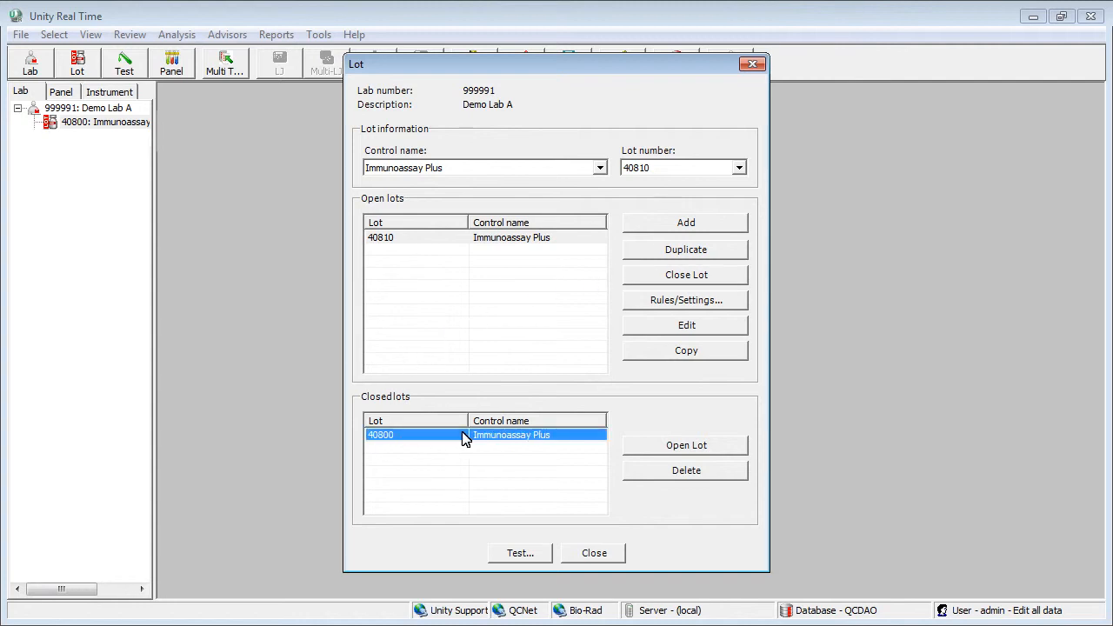
left_click(685, 445)
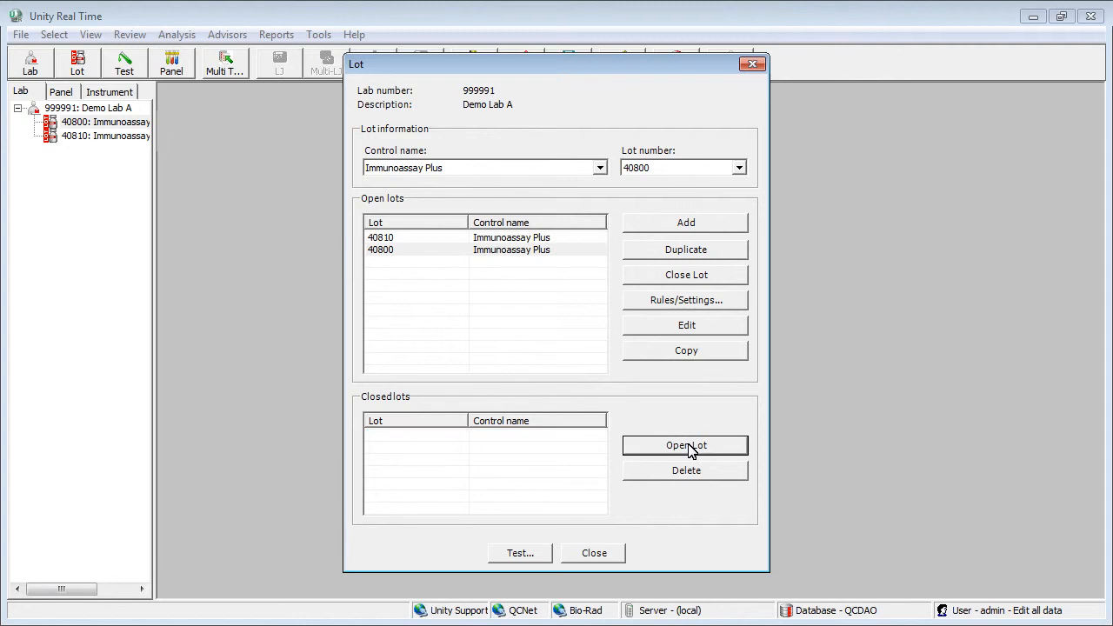
left_click(594, 554)
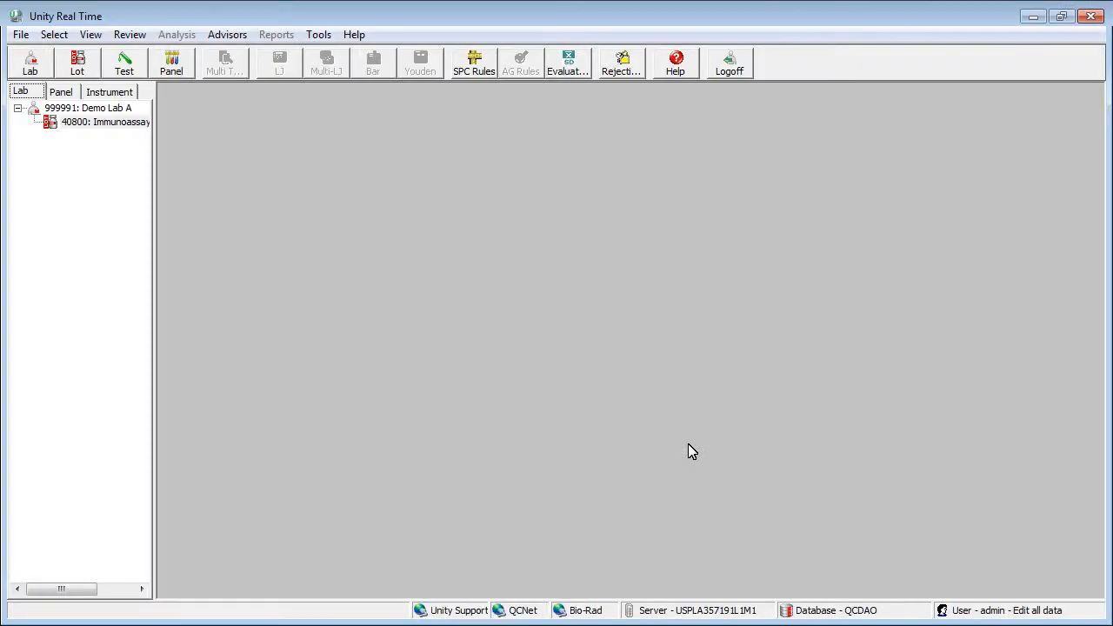
mouse_move(118, 185)
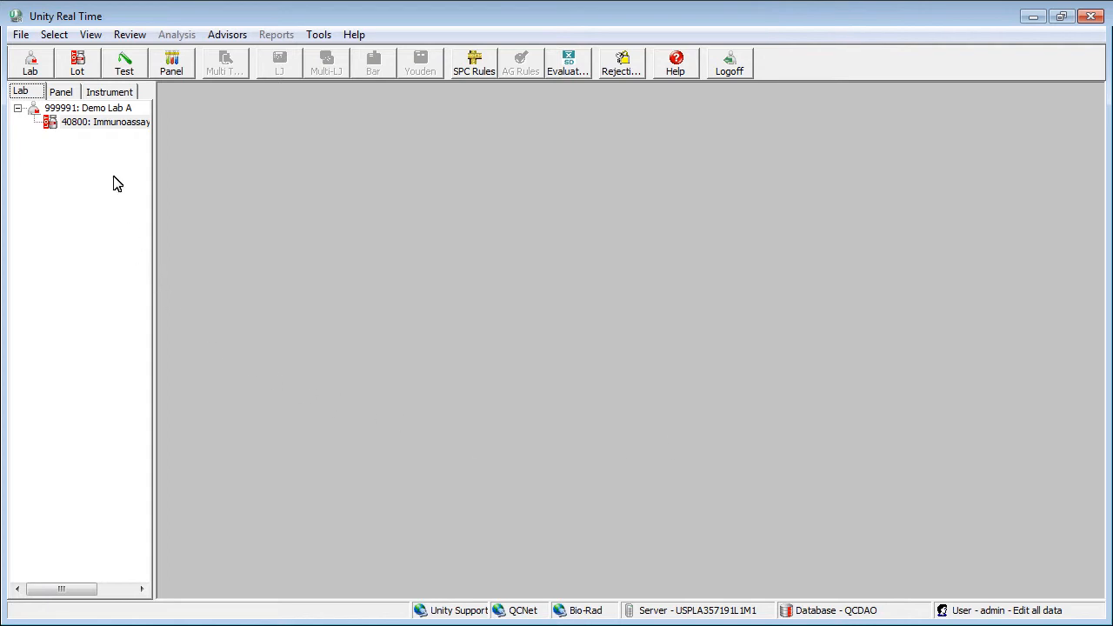
In Test setup for lot 40800, choose Acetaminophen as the analyte
left_click(95, 122)
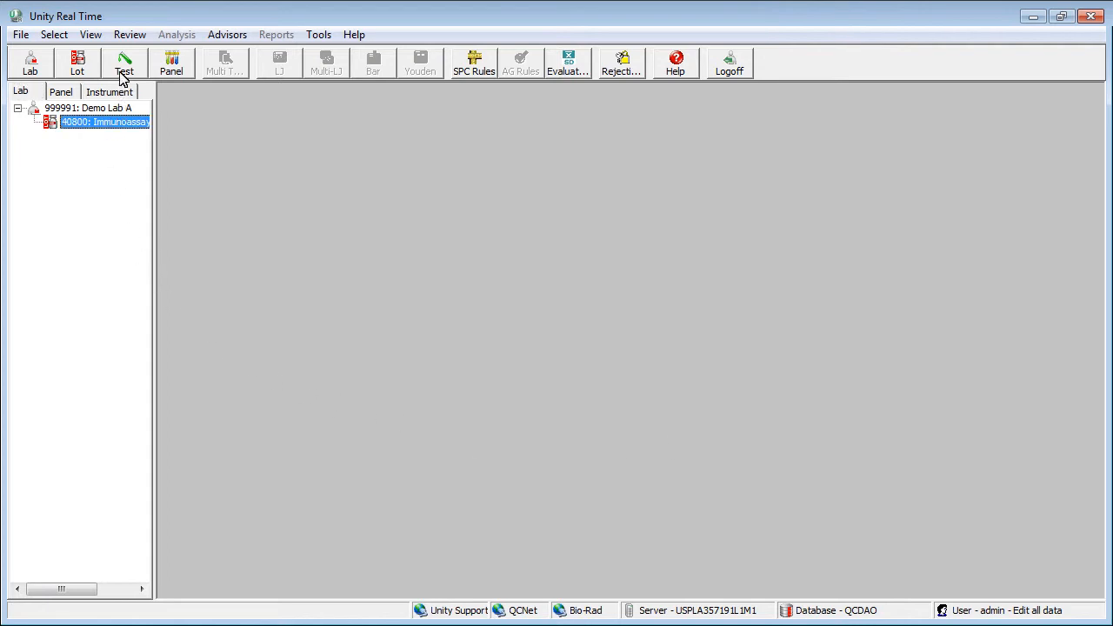
left_click(125, 62)
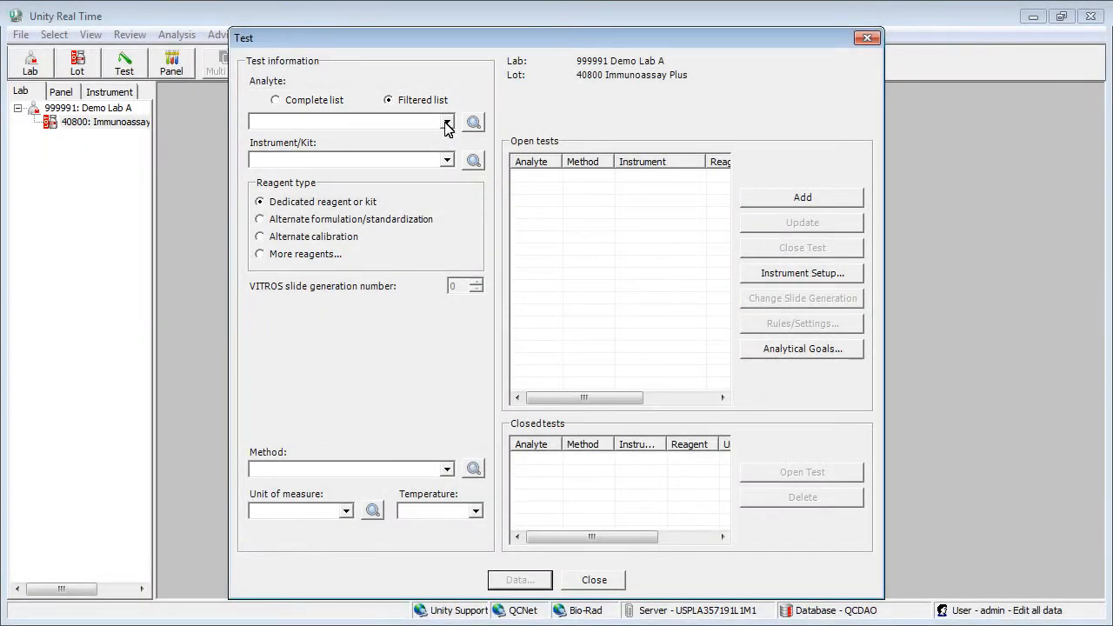
left_click(447, 121)
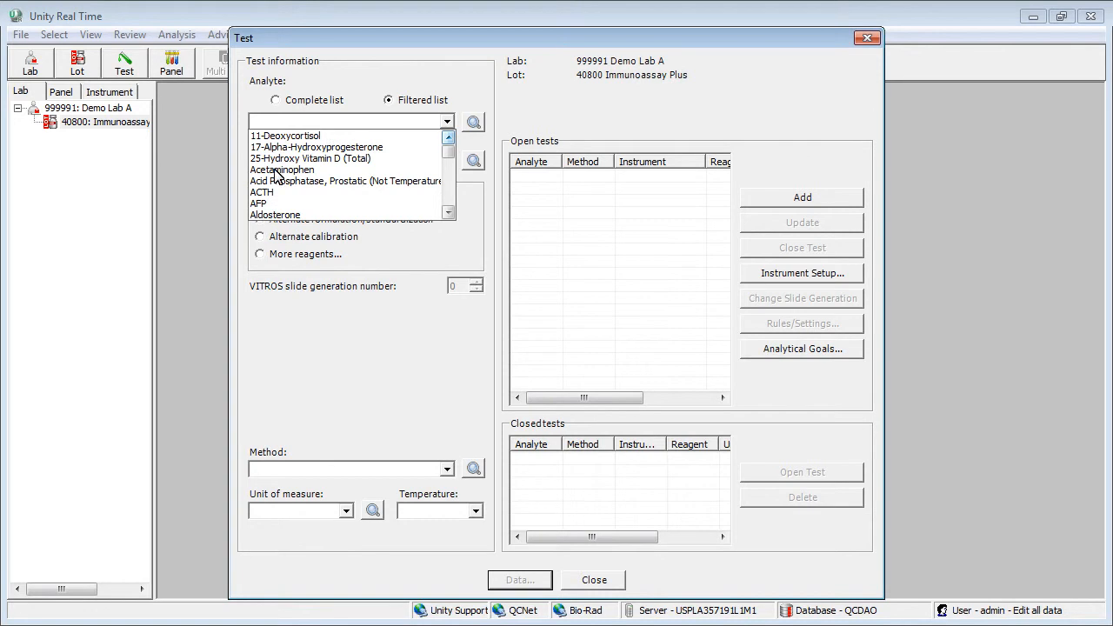
left_click(282, 170)
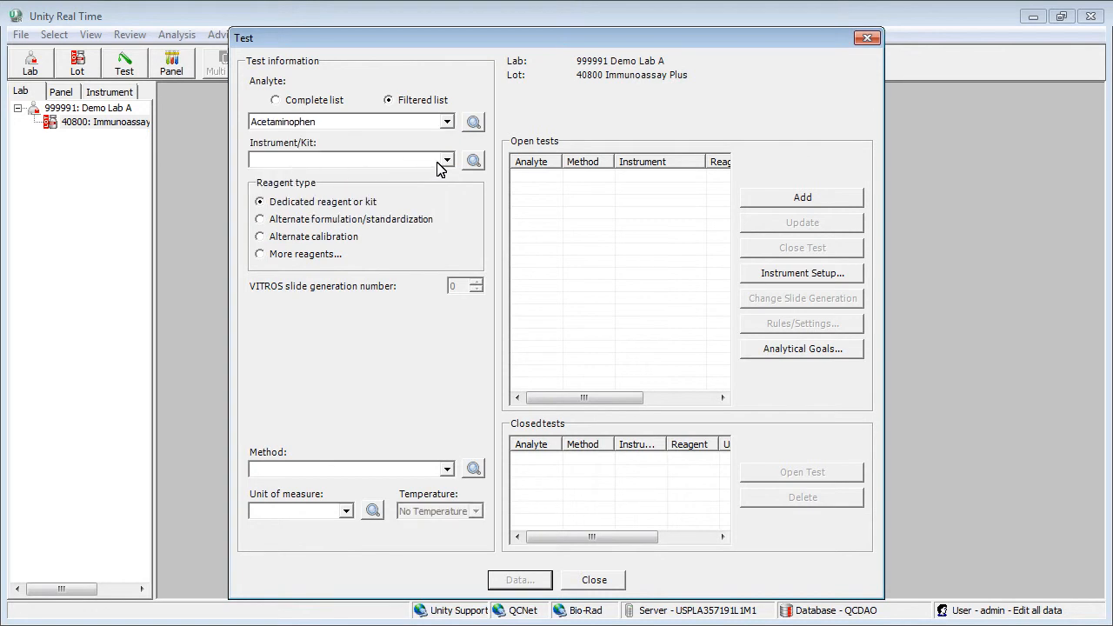
Set Abbott ARCHITECT c4100, colorimetric method and μg/mL, and add the test
left_click(447, 160)
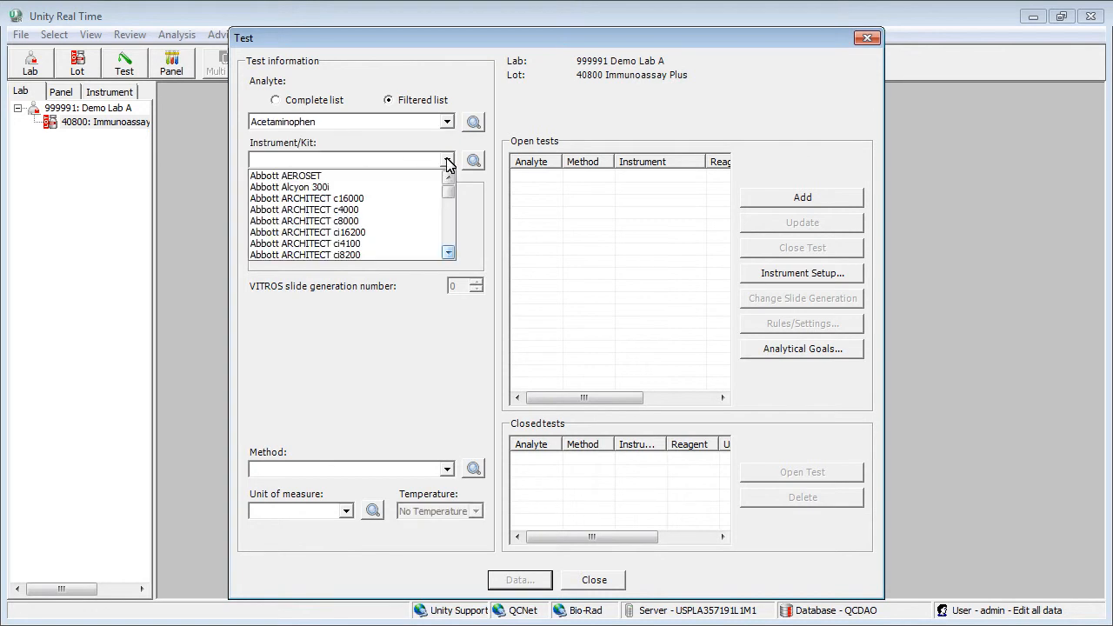
left_click(306, 243)
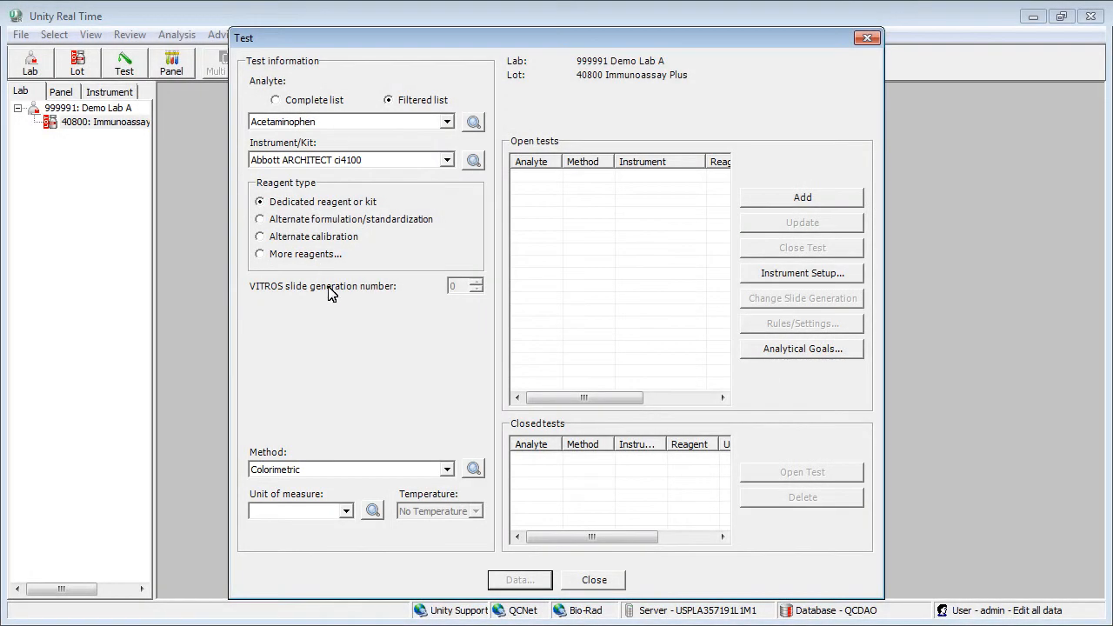
left_click(348, 512)
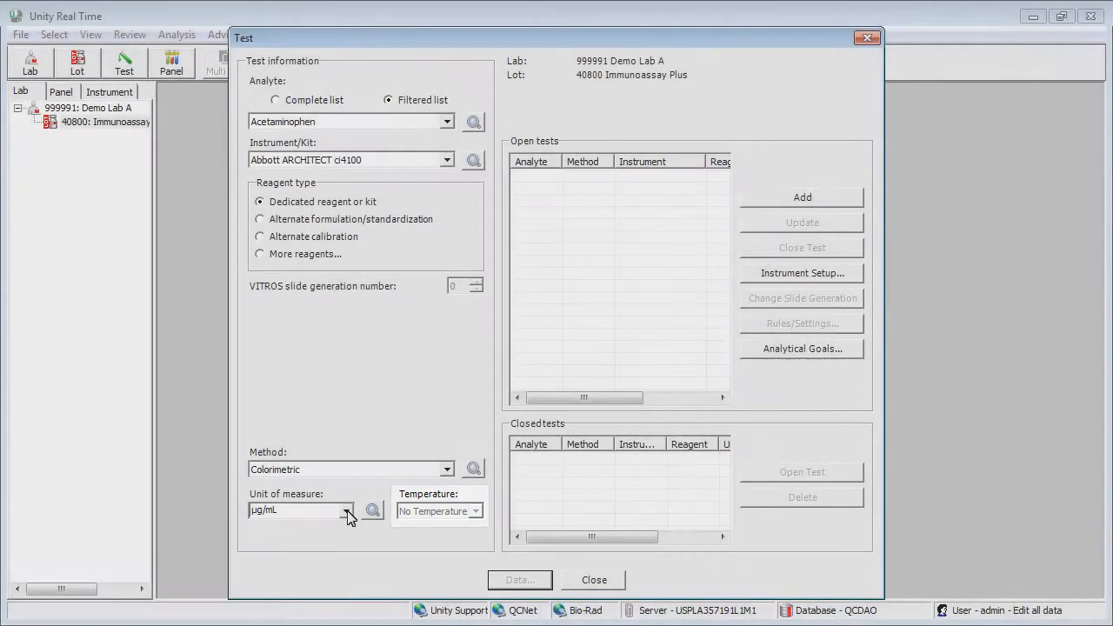
left_click(802, 198)
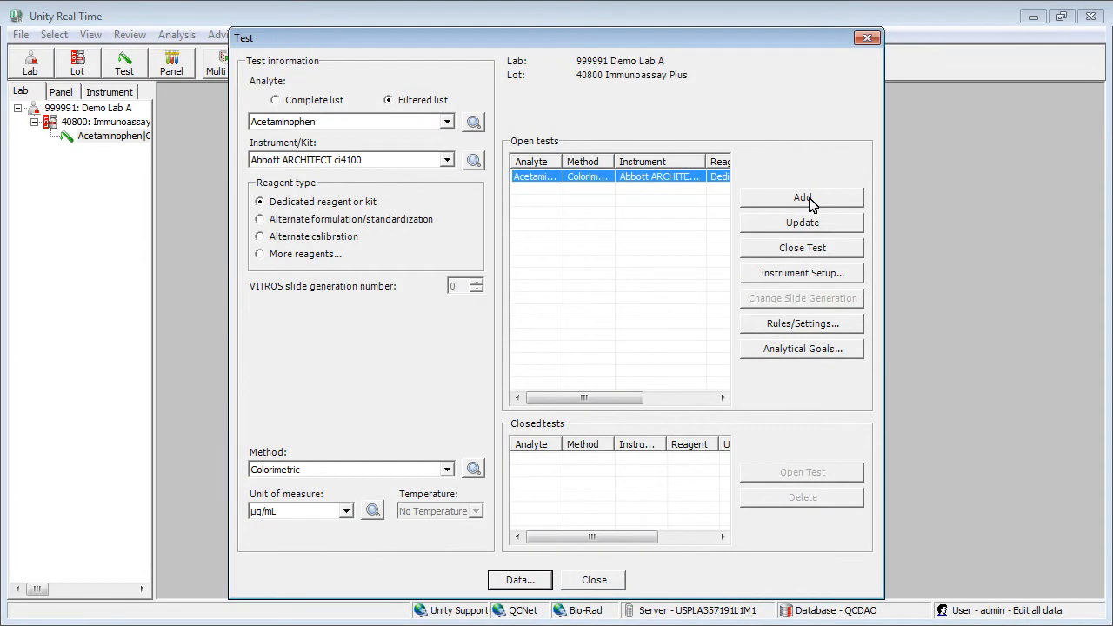
mouse_move(809, 254)
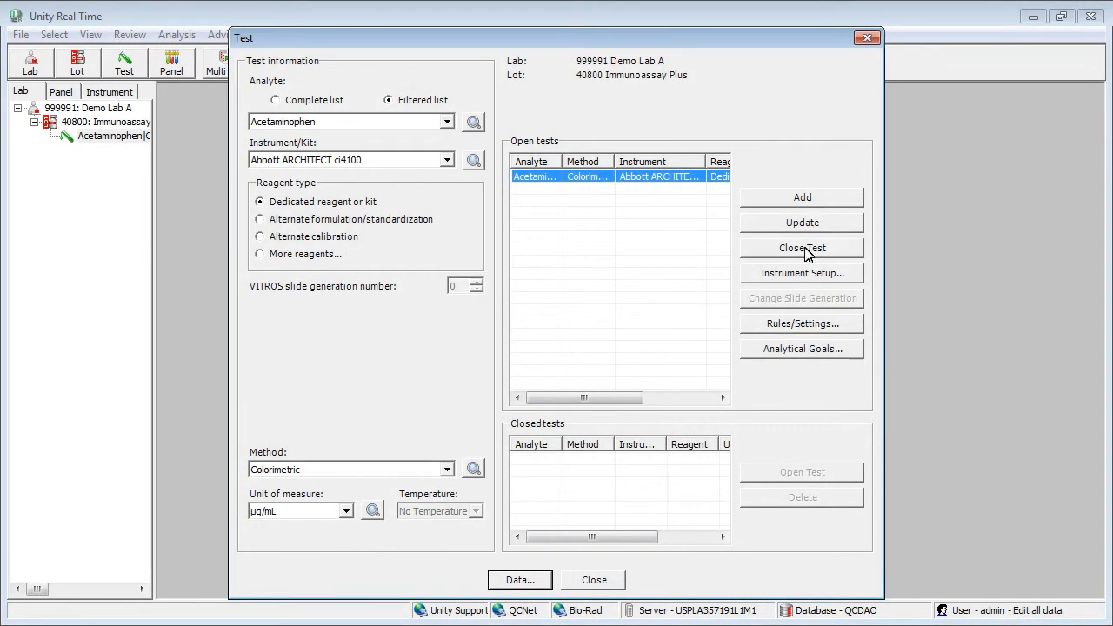
Via Instrument Setup, add all checked Abbott ARCHITECT c4100 tests to lot 40800
left_click(801, 272)
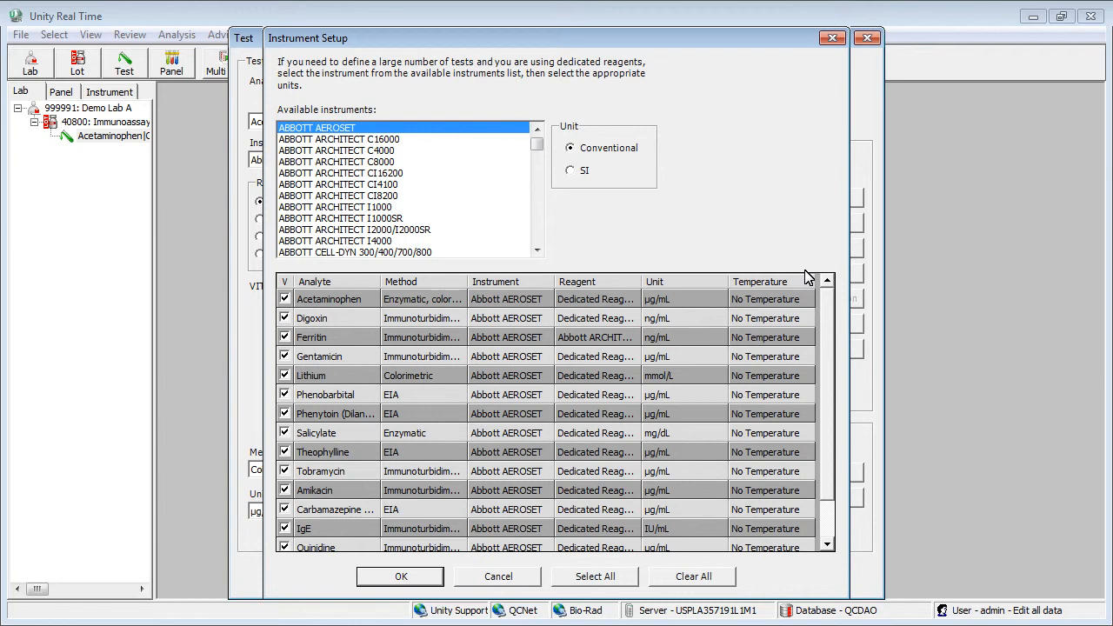
mouse_move(711, 276)
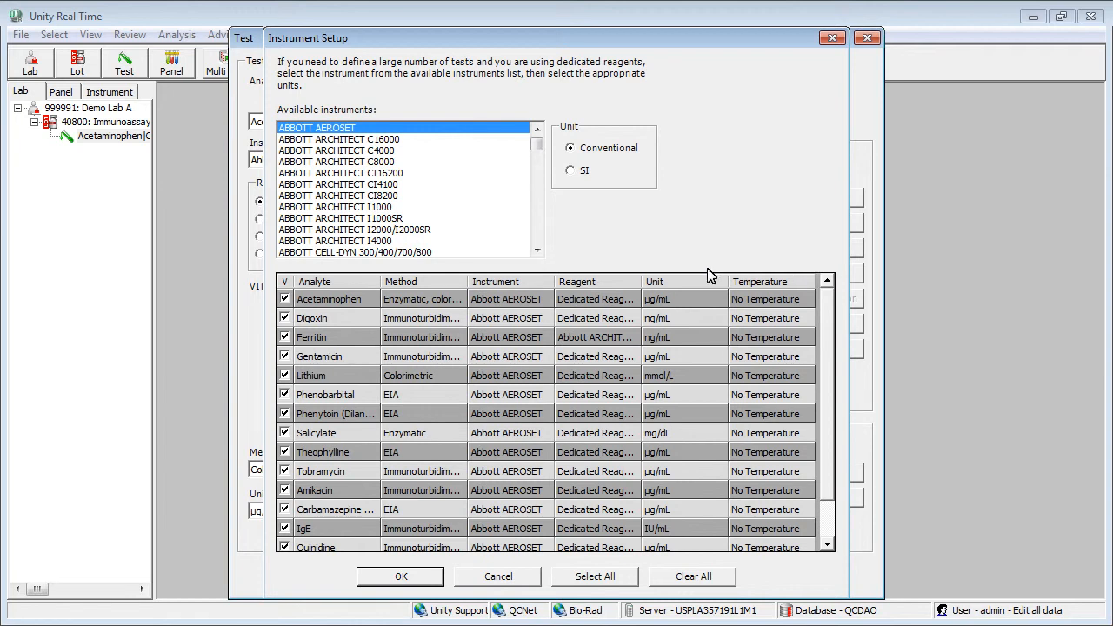
left_click(339, 184)
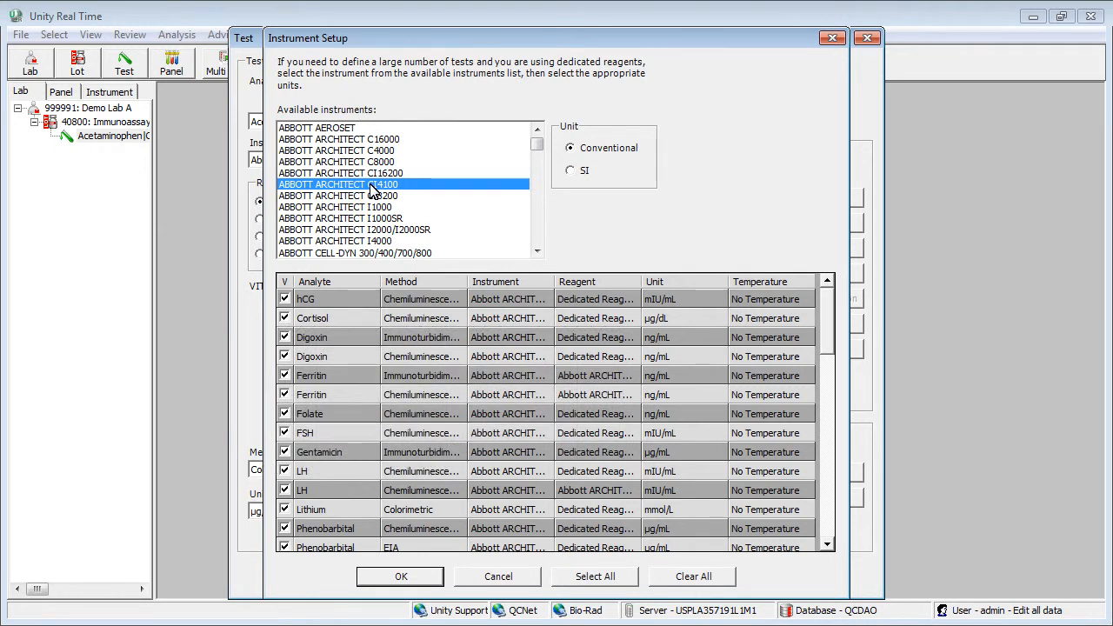
mouse_move(393, 276)
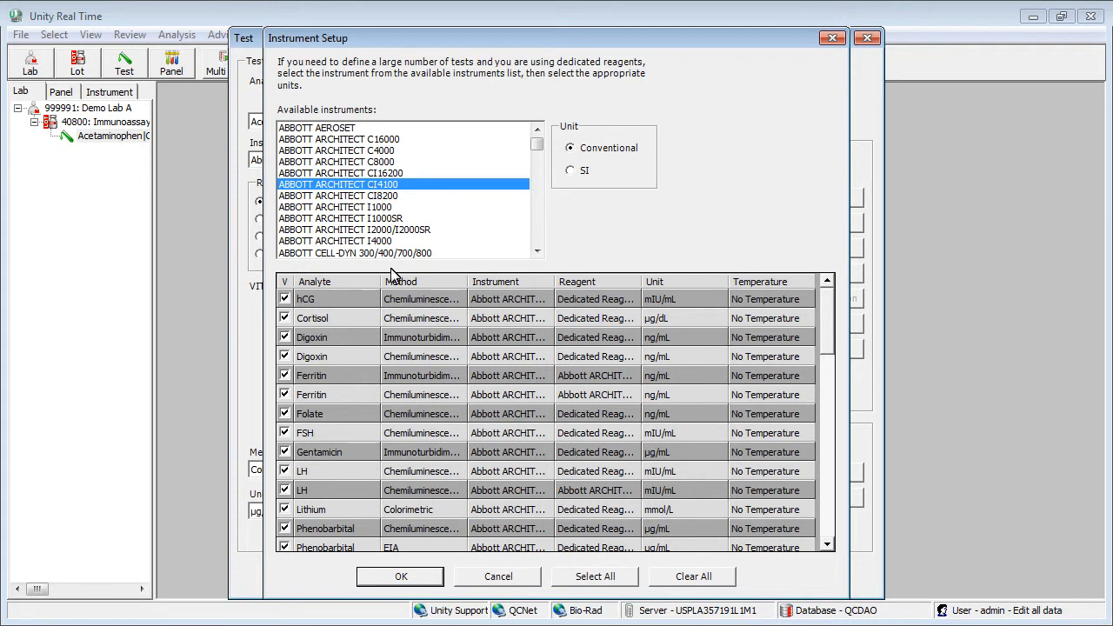
left_click(400, 577)
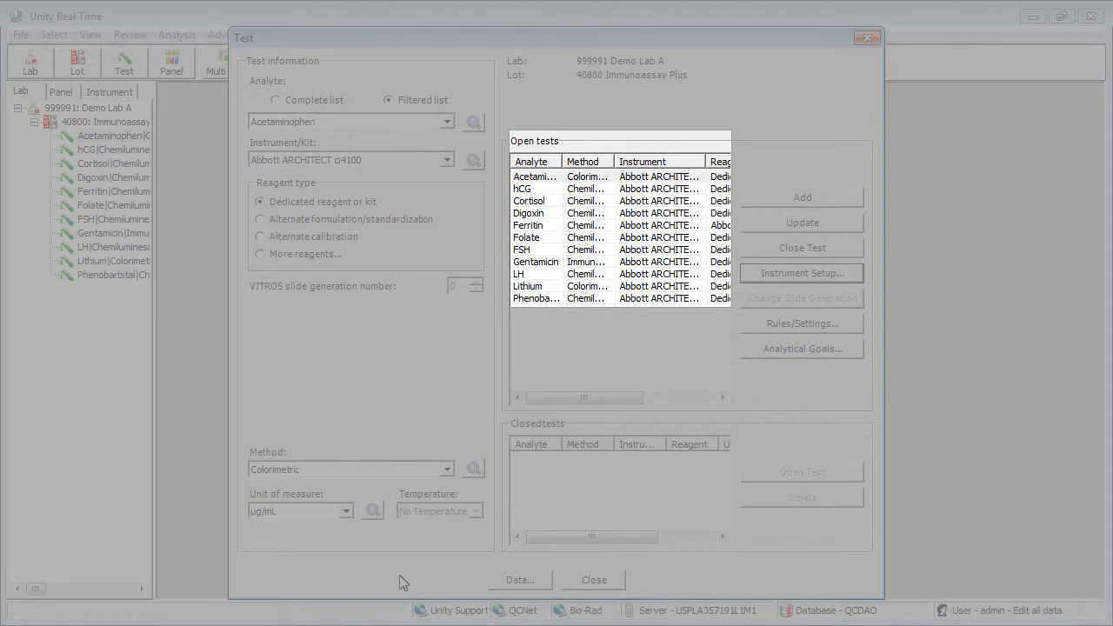
left_click(800, 273)
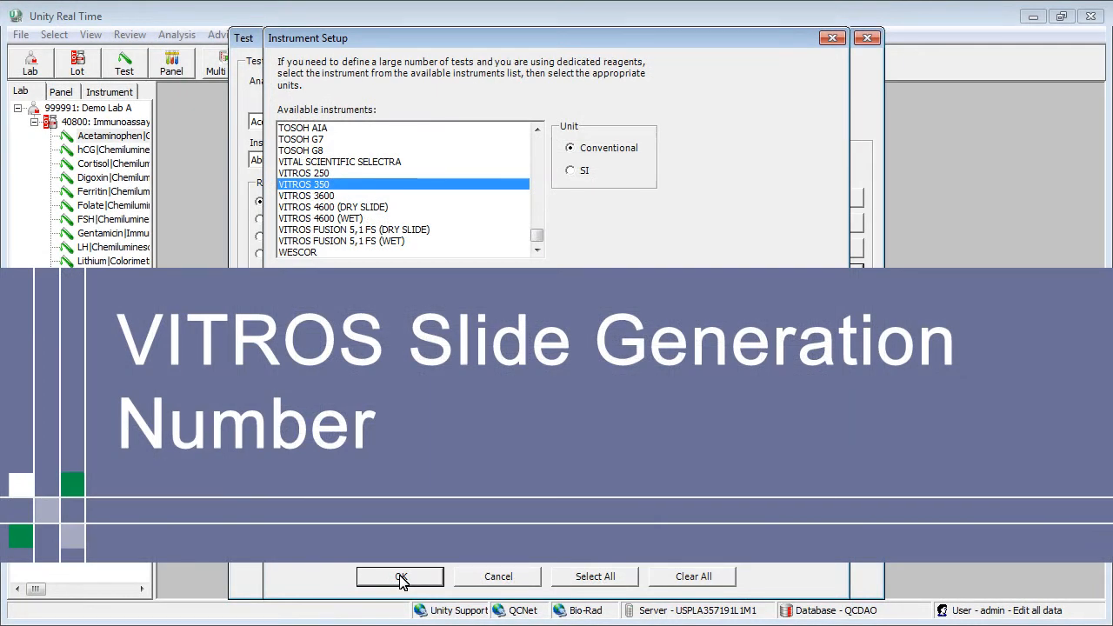
left_click(400, 578)
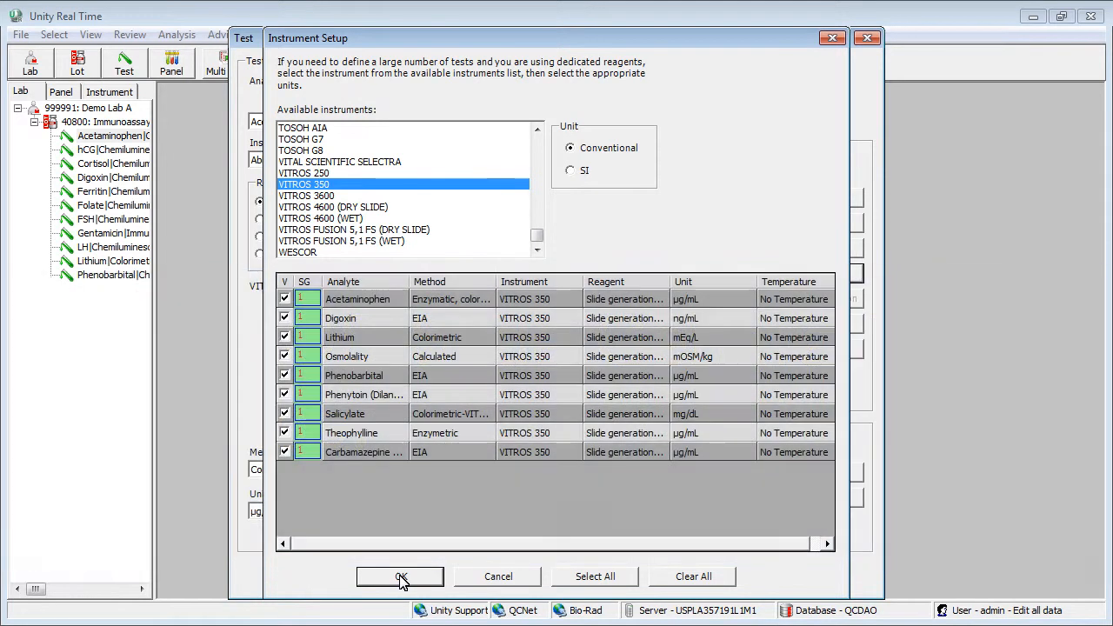
left_click(400, 578)
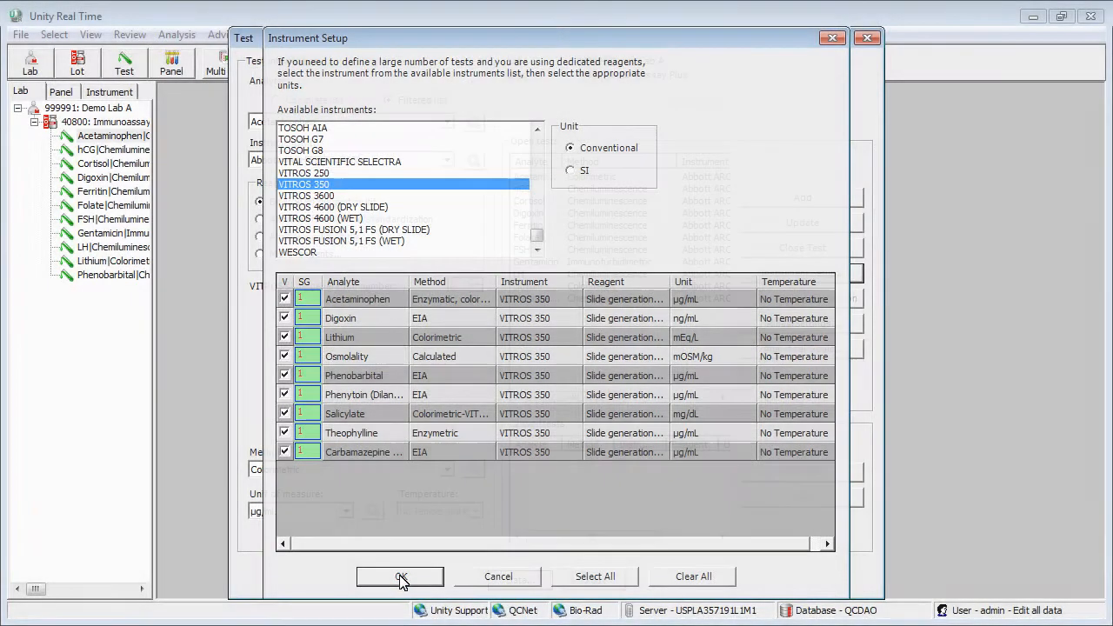
left_click(400, 577)
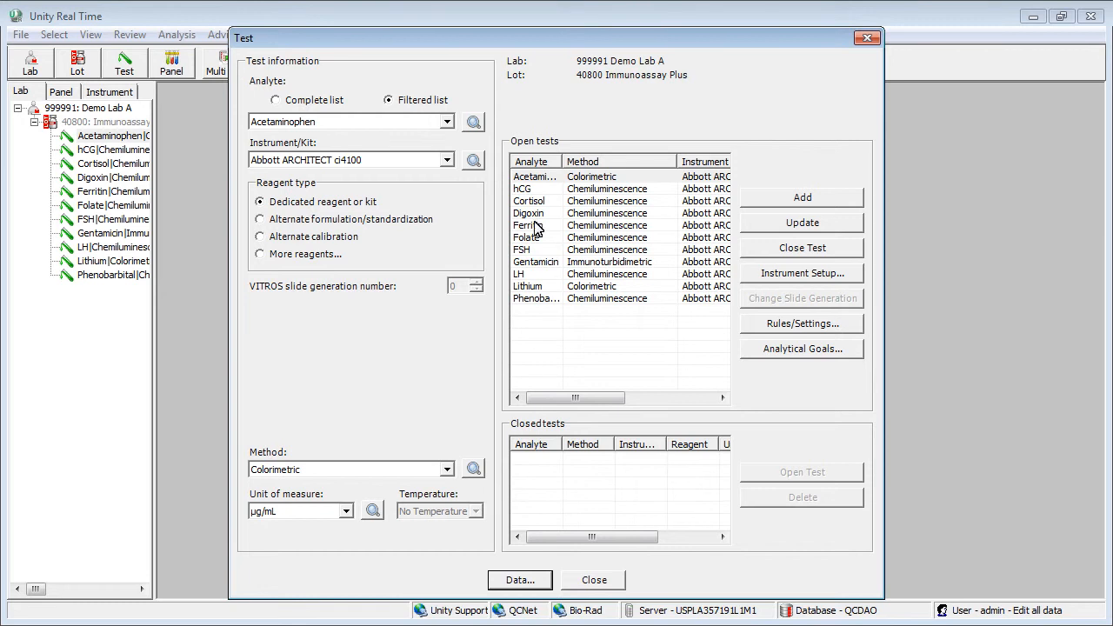
Review the Cortisol test row and close the Test setup
left_click(532, 177)
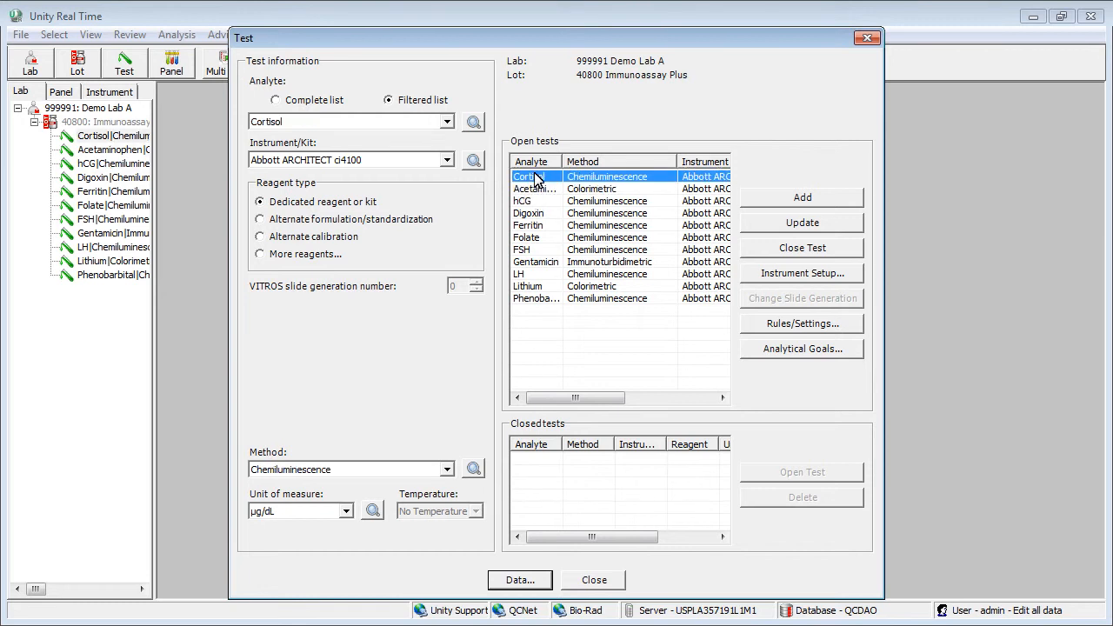
left_click(593, 581)
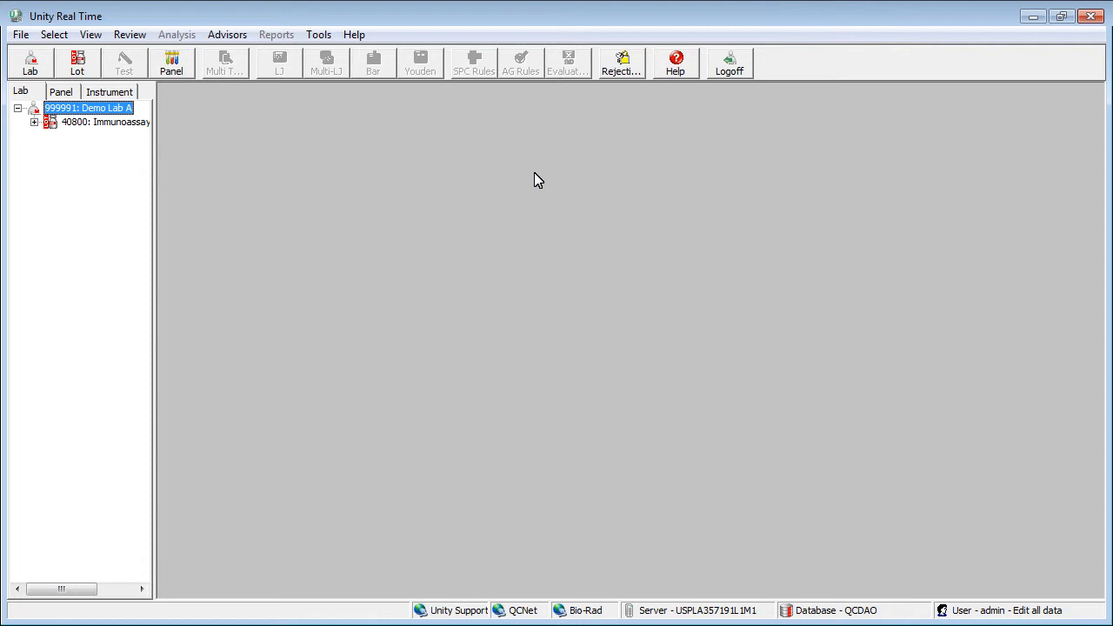
mouse_move(319, 35)
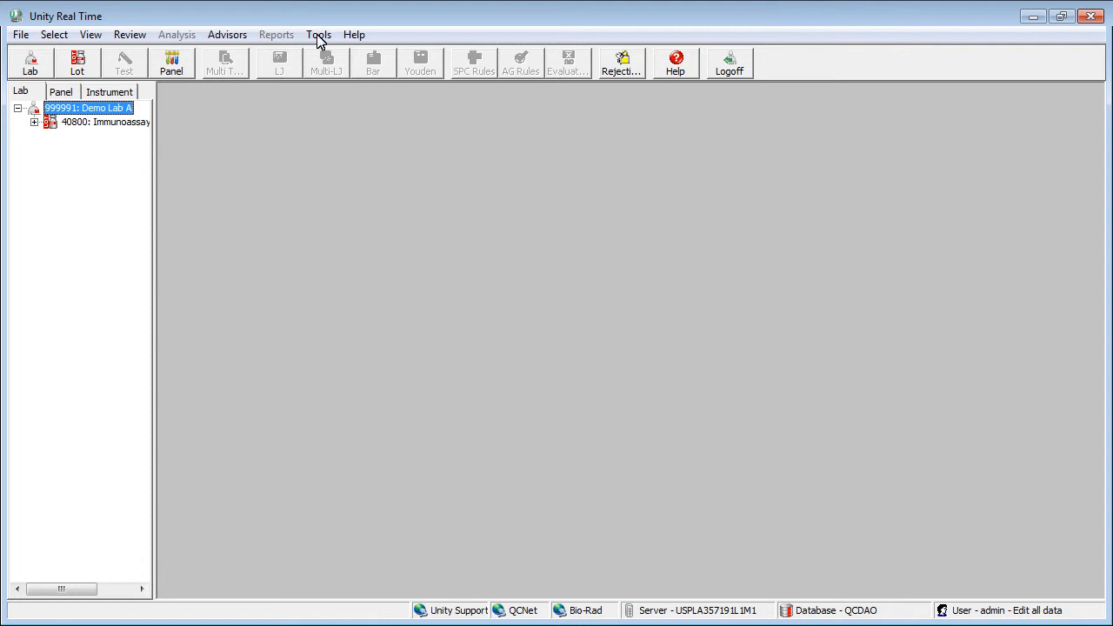
Create user tech1, Tech One, initials TO, as an administrator with full rights
left_click(318, 34)
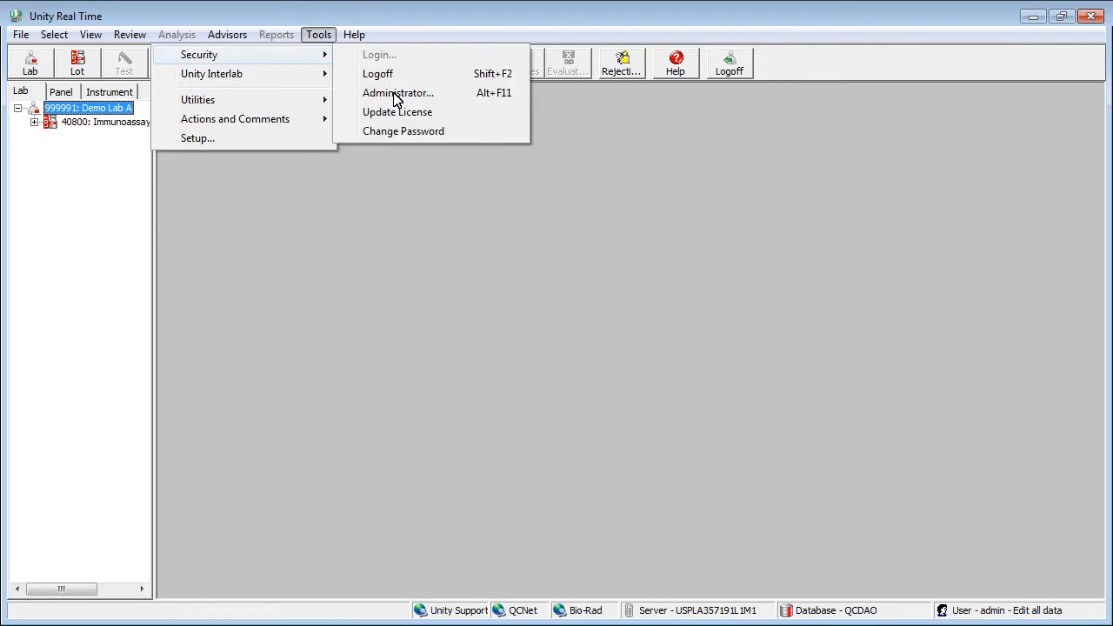
left_click(397, 94)
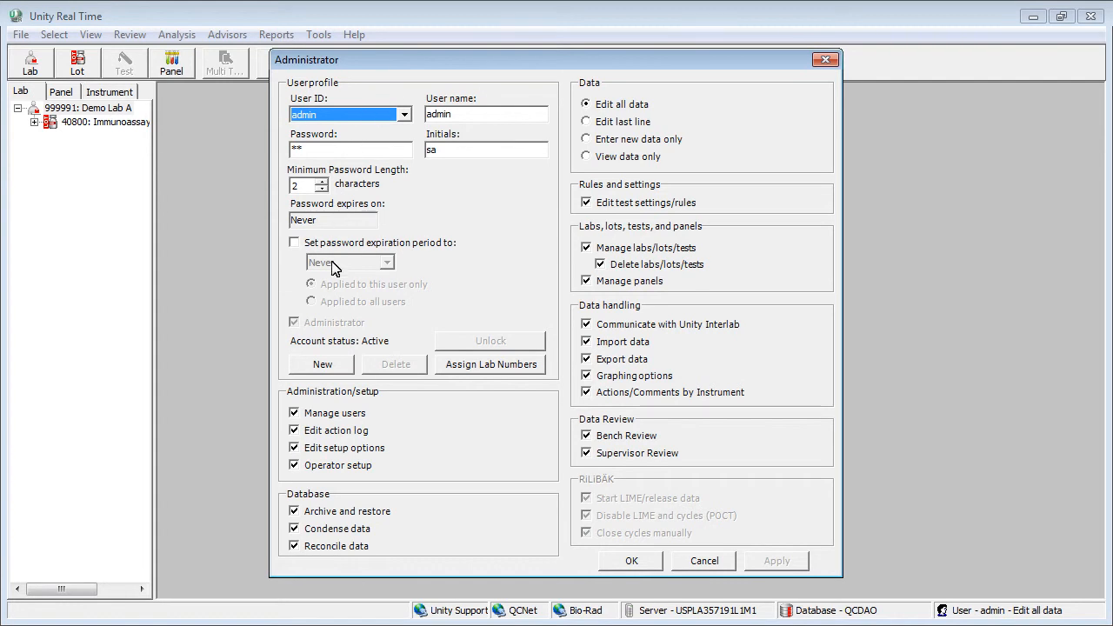
left_click(321, 365)
type("Tech One")
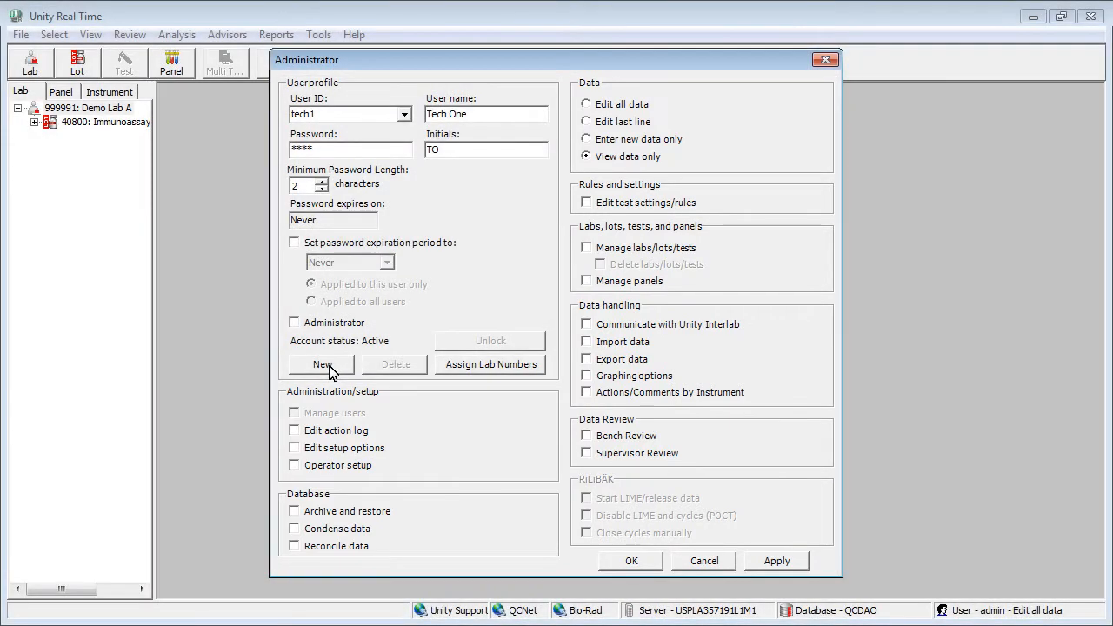
left_click(294, 322)
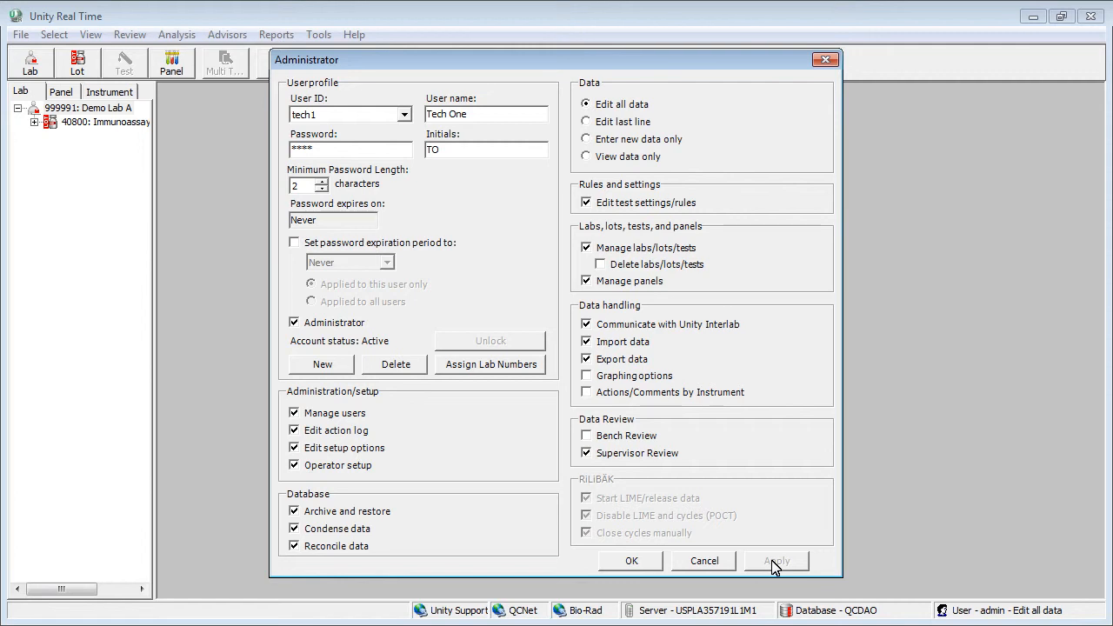
Assign lab 999991 Demo Lab A to user tech1 and confirm
left_click(490, 366)
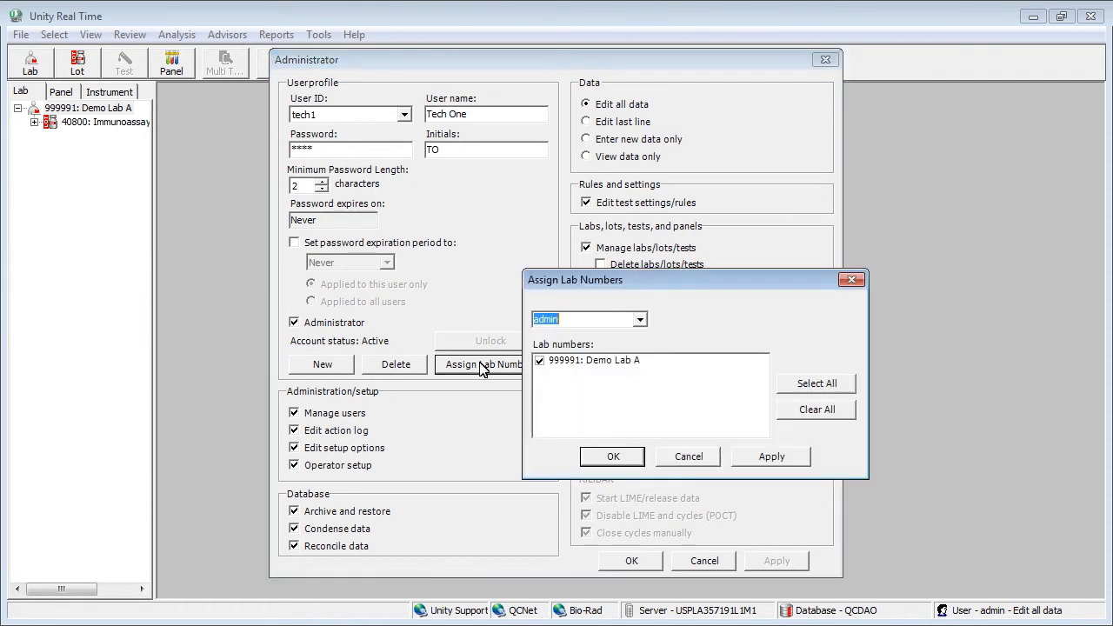
mouse_move(508, 369)
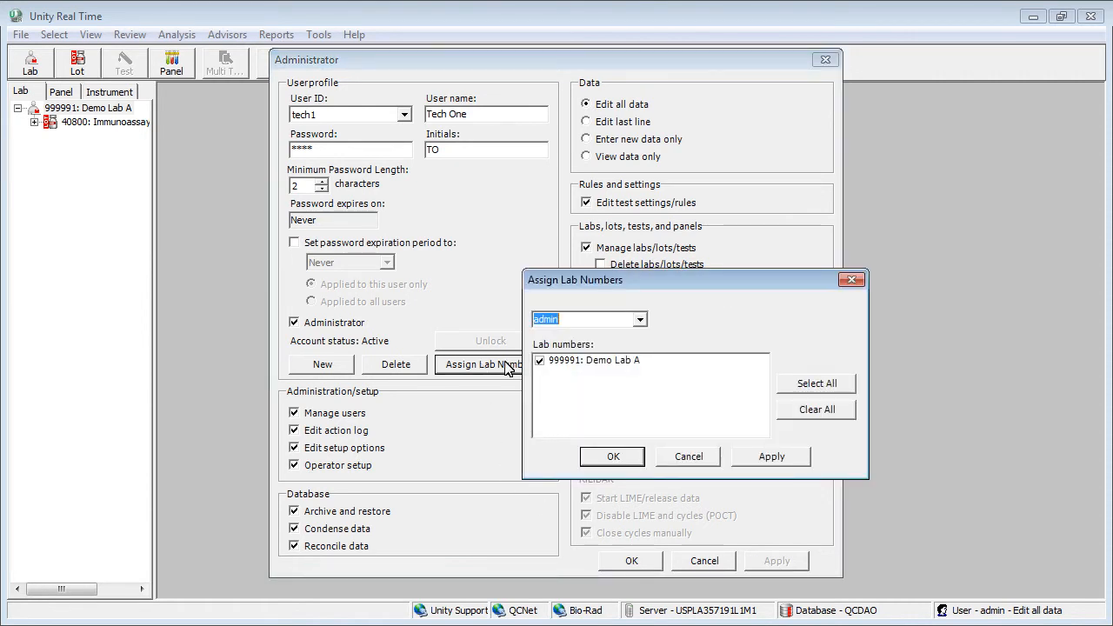
left_click(640, 320)
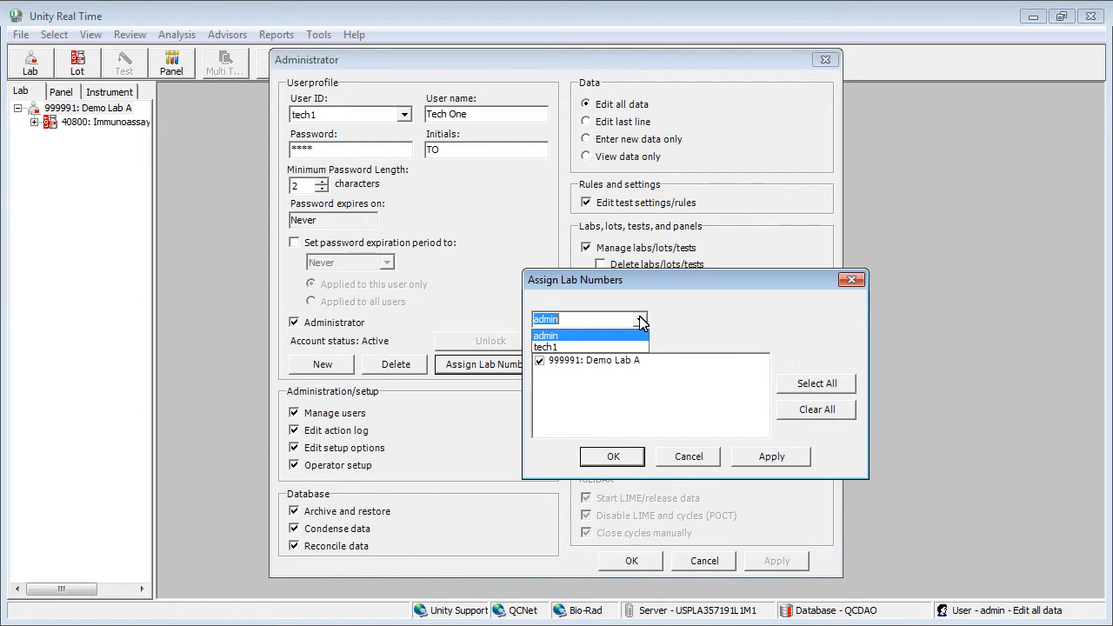
mouse_move(629, 324)
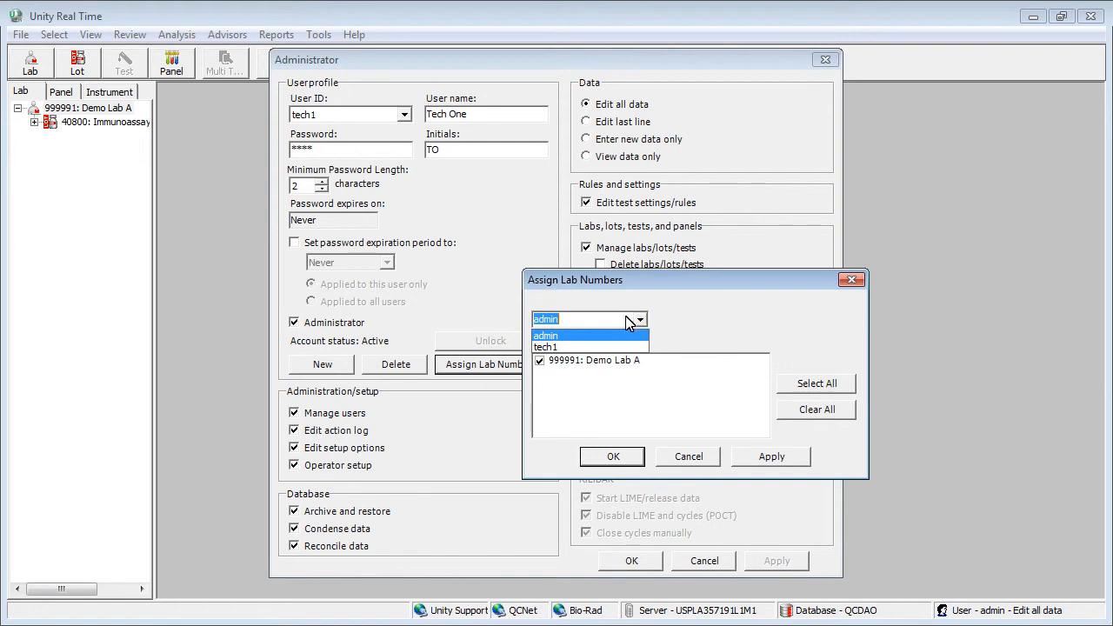
left_click(546, 346)
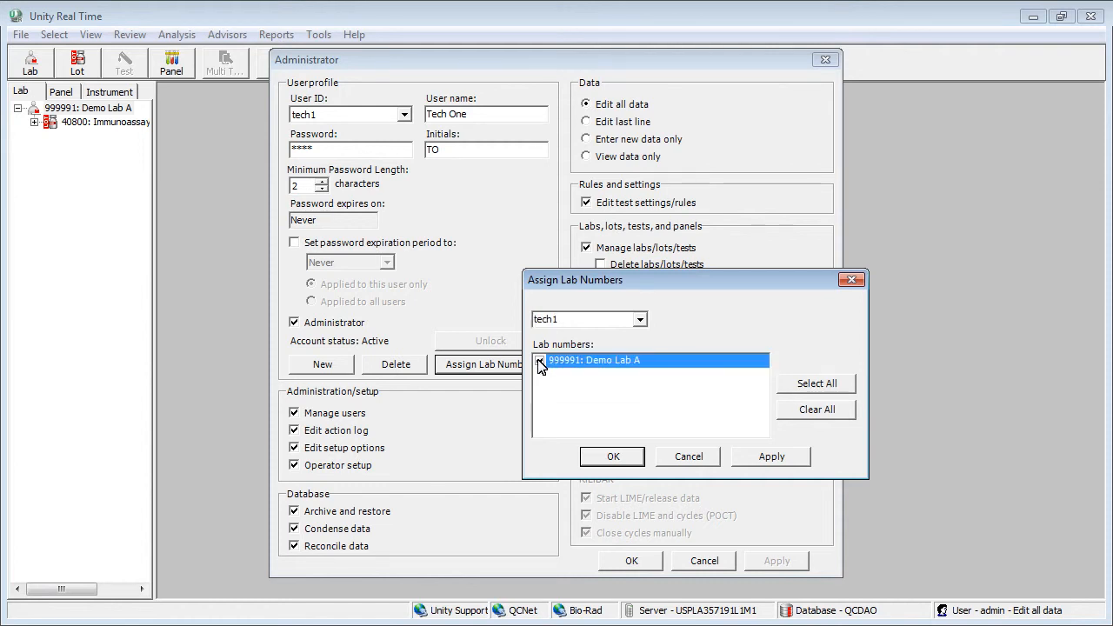
left_click(540, 360)
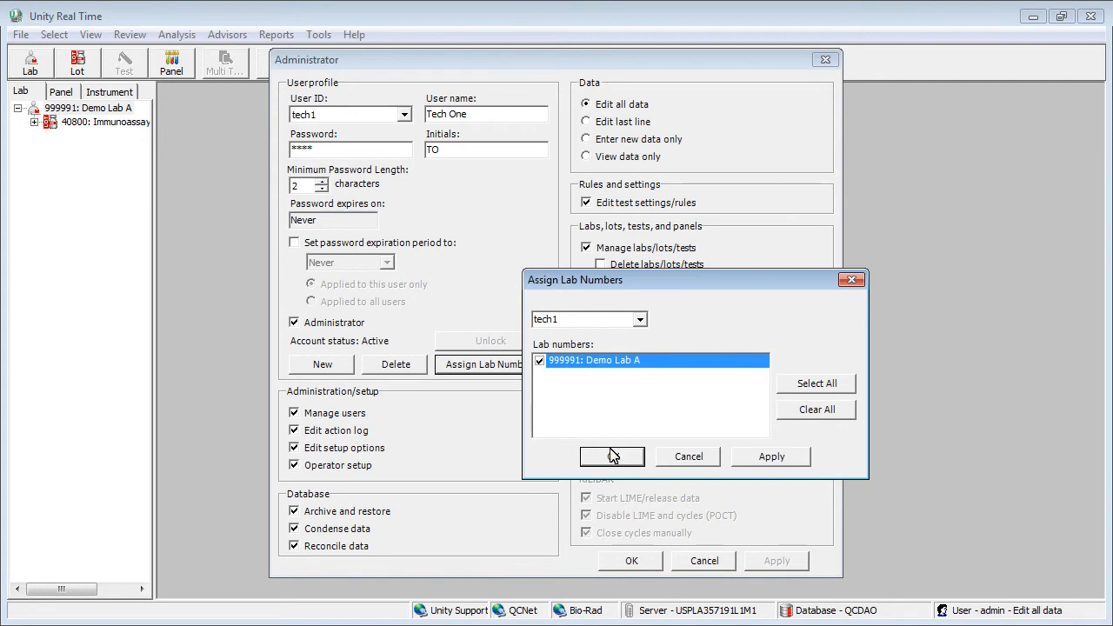
left_click(612, 456)
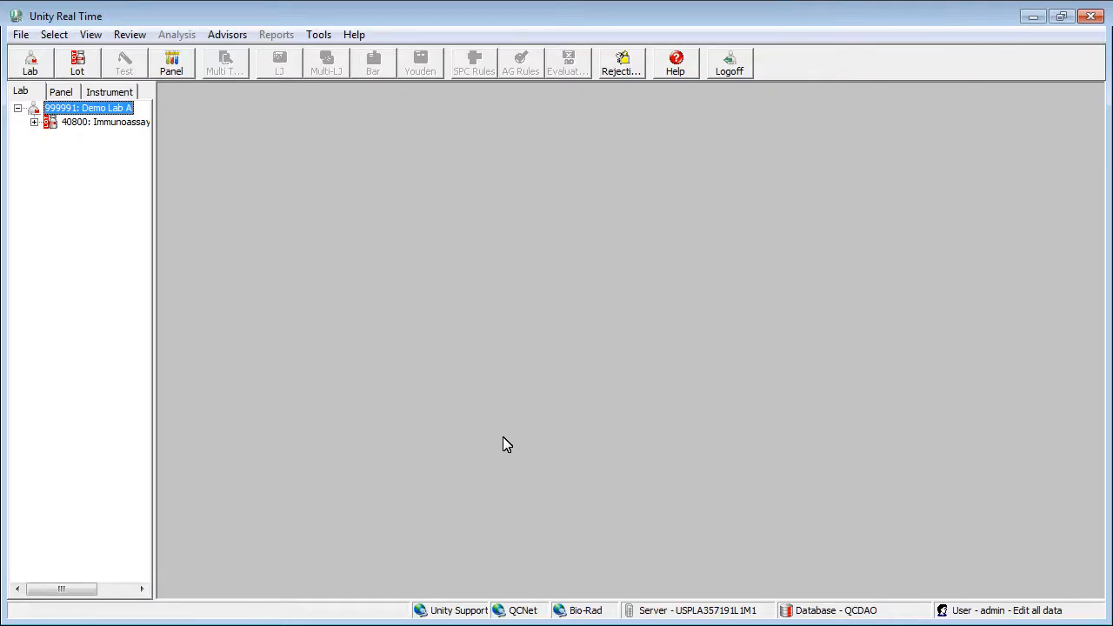
Bring up the SPC Lot Settings for lot 40800, all rules currently off
left_click(318, 35)
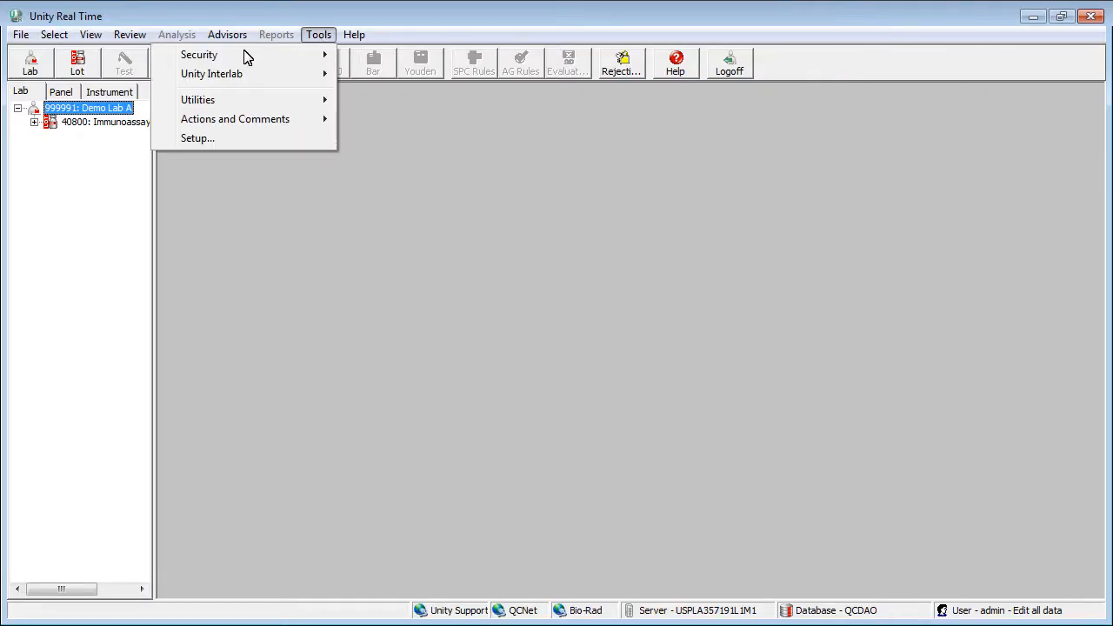
left_click(198, 139)
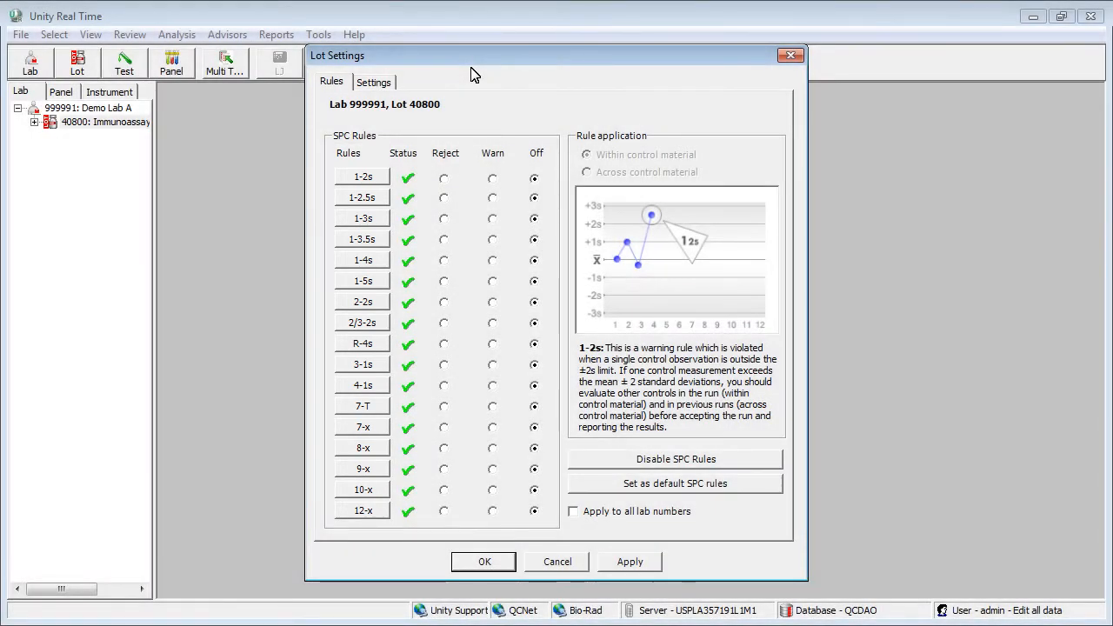
Set 1-2s to Warn and 1-3s to Reject in lot 40800's rules and confirm with OK
left_click(361, 217)
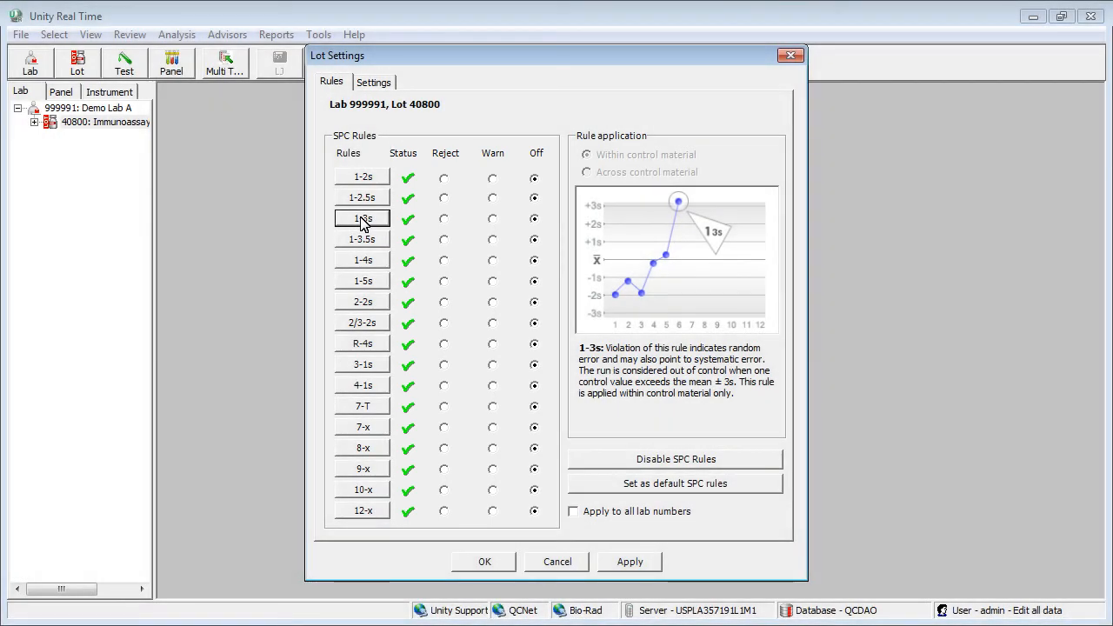
mouse_move(469, 212)
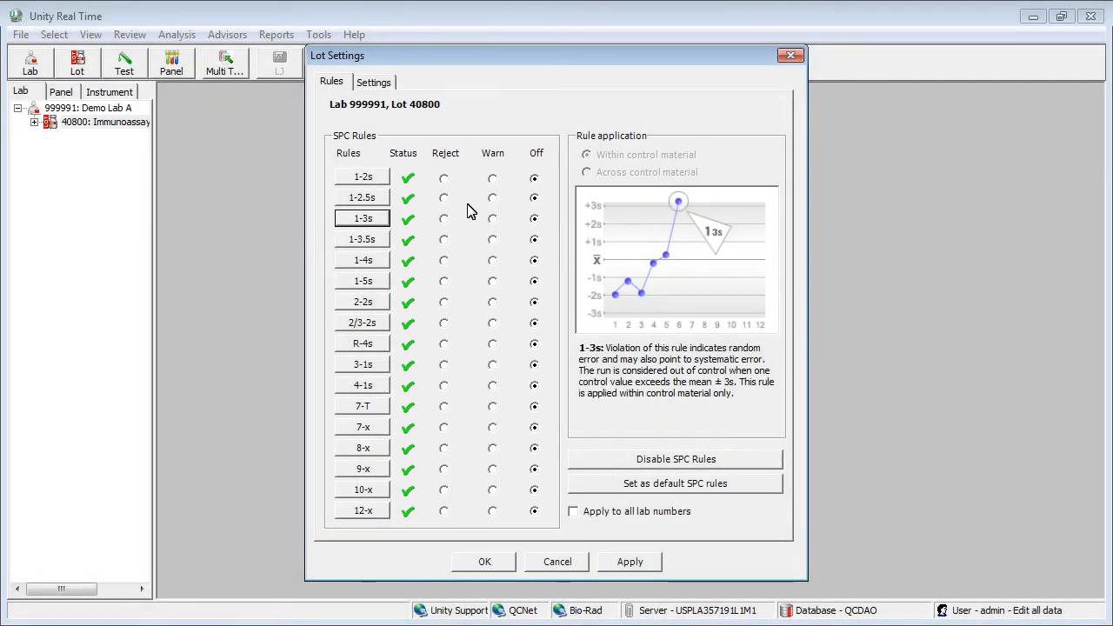
left_click(492, 178)
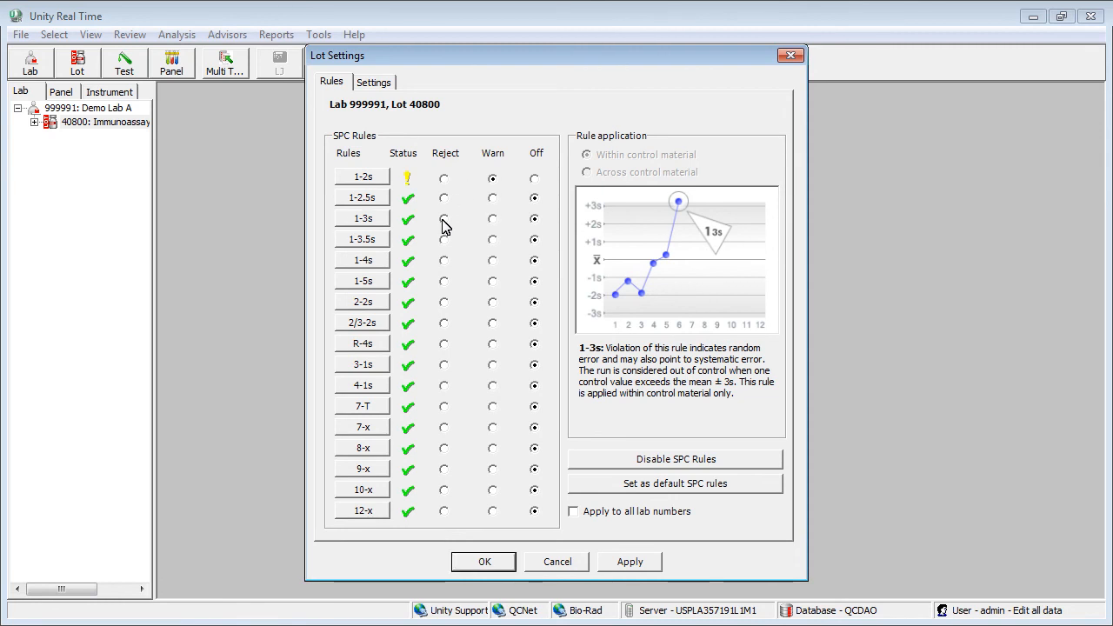
left_click(443, 219)
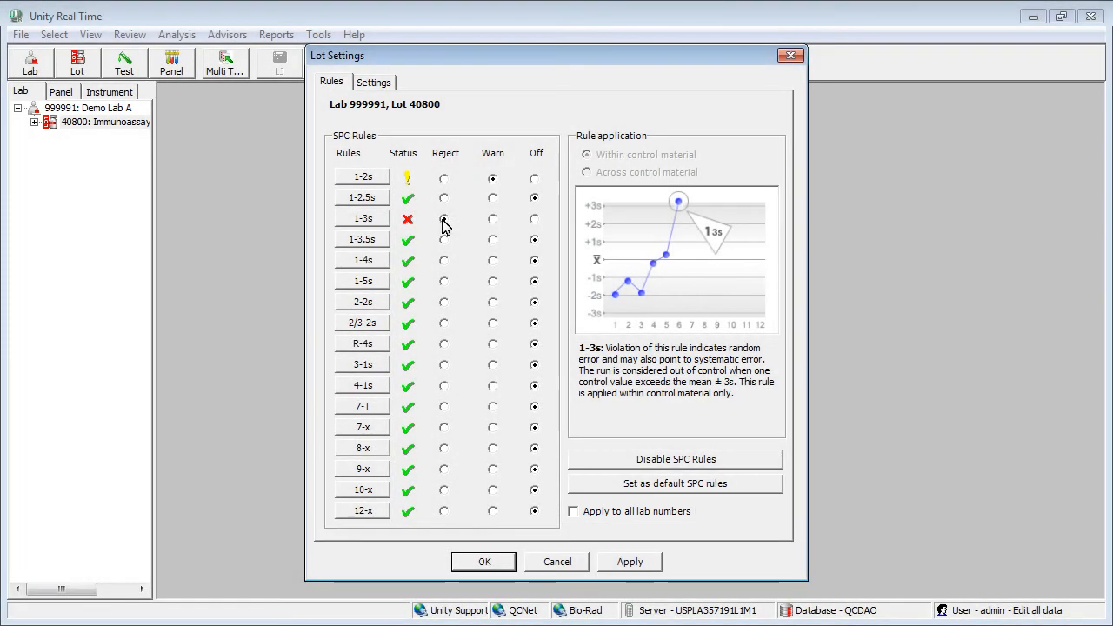
left_click(484, 561)
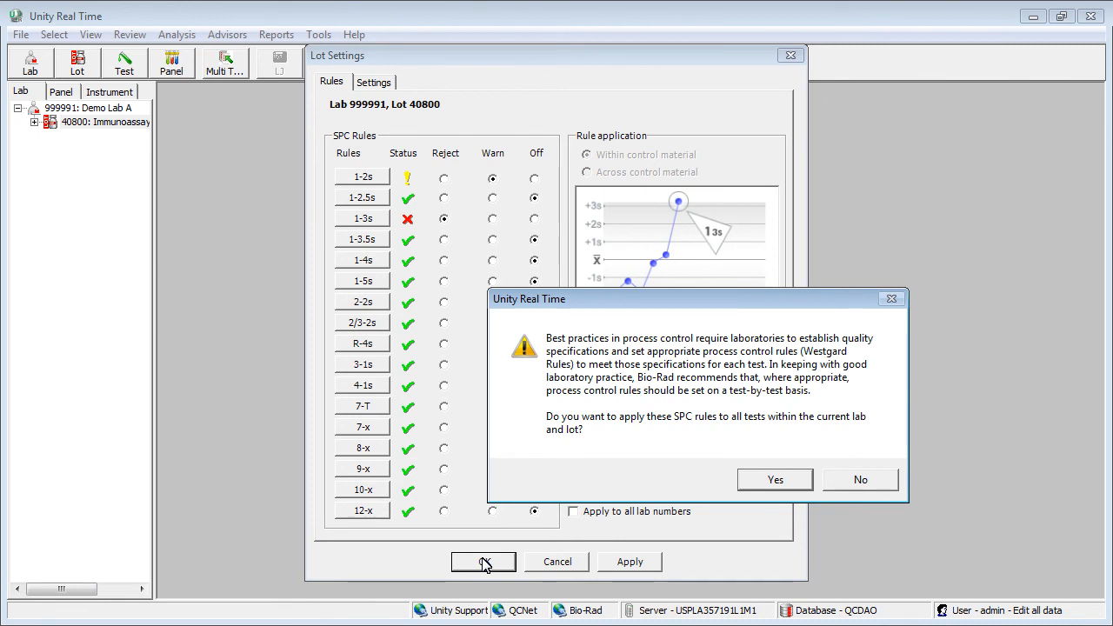
mouse_move(774, 501)
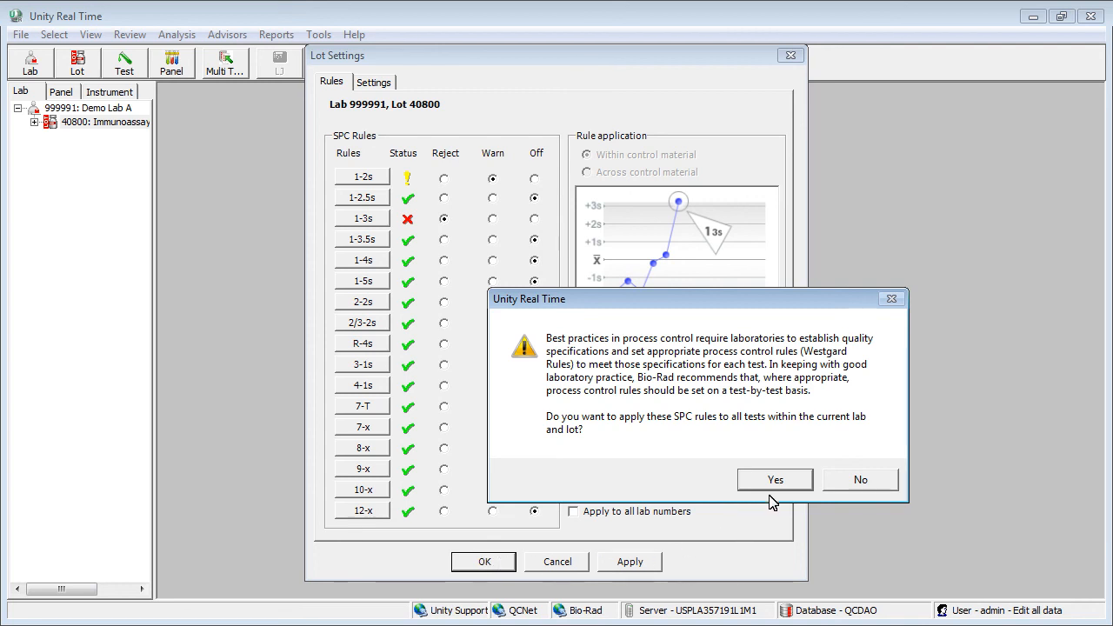
Confirm Yes to apply the SPC rules to all tests in lot 40800
left_click(774, 480)
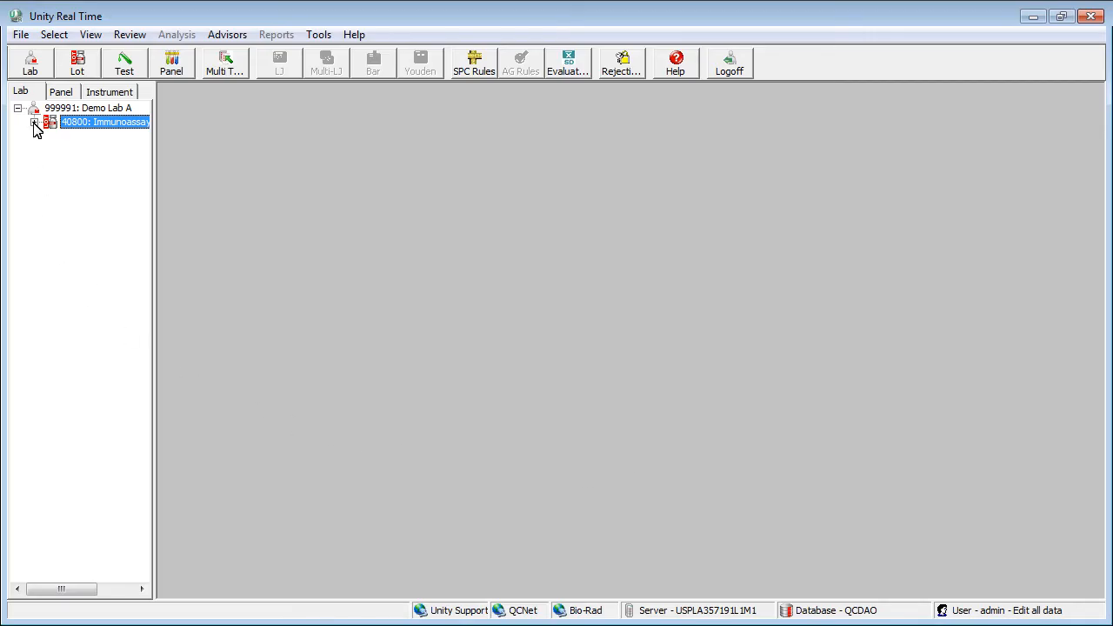
Select Cortisol under lot 40800 and view its Test Settings SPC rules (1-2s warn, 1-3s reject)
left_click(35, 122)
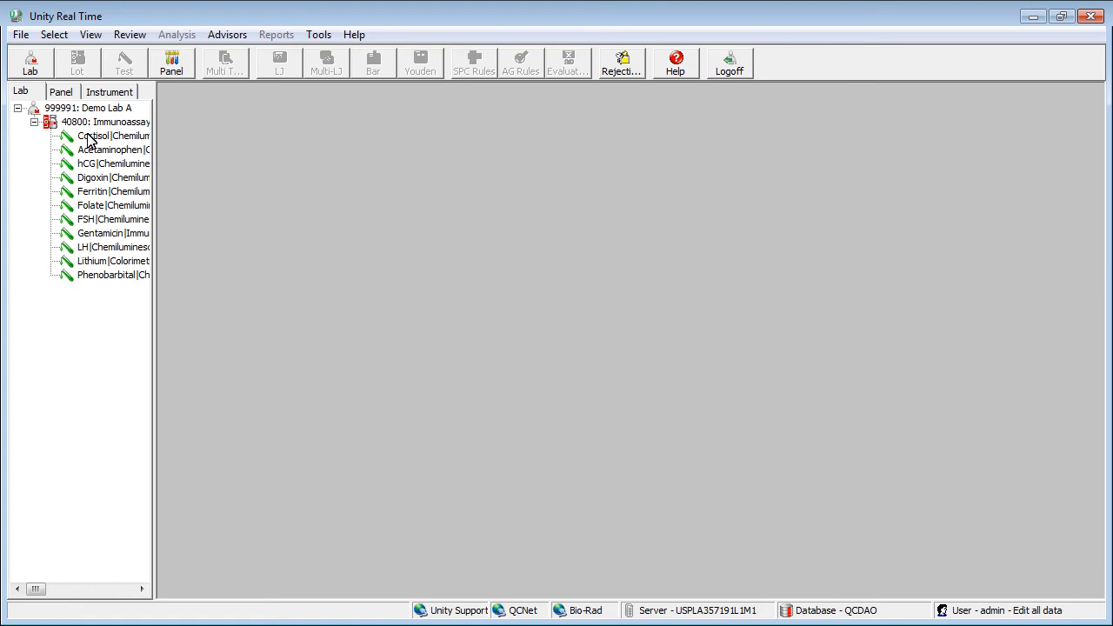
left_click(111, 135)
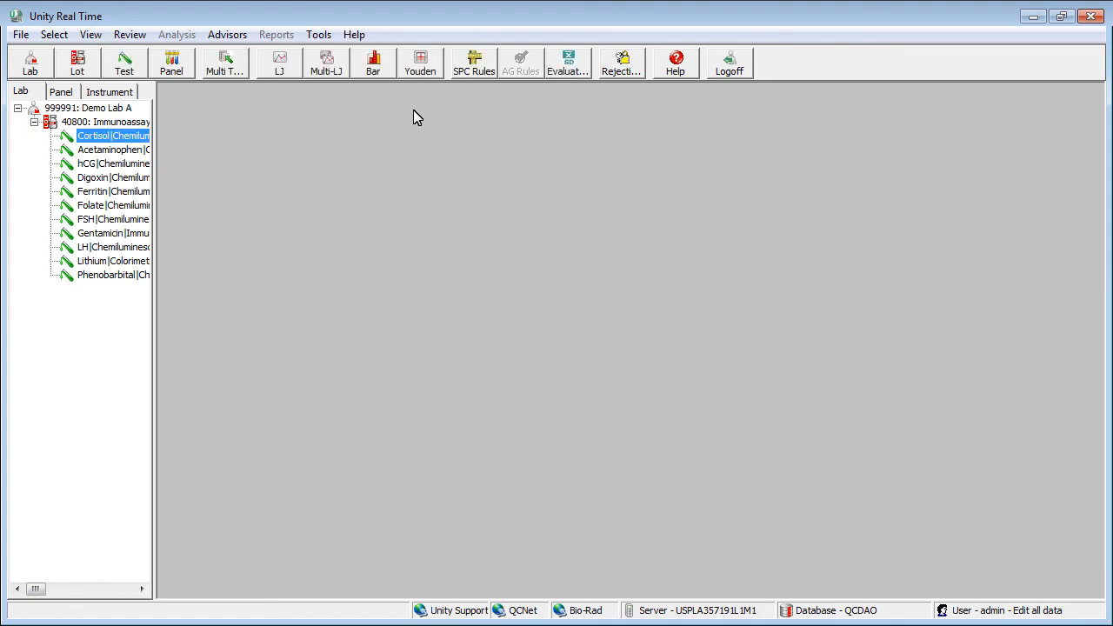
left_click(473, 63)
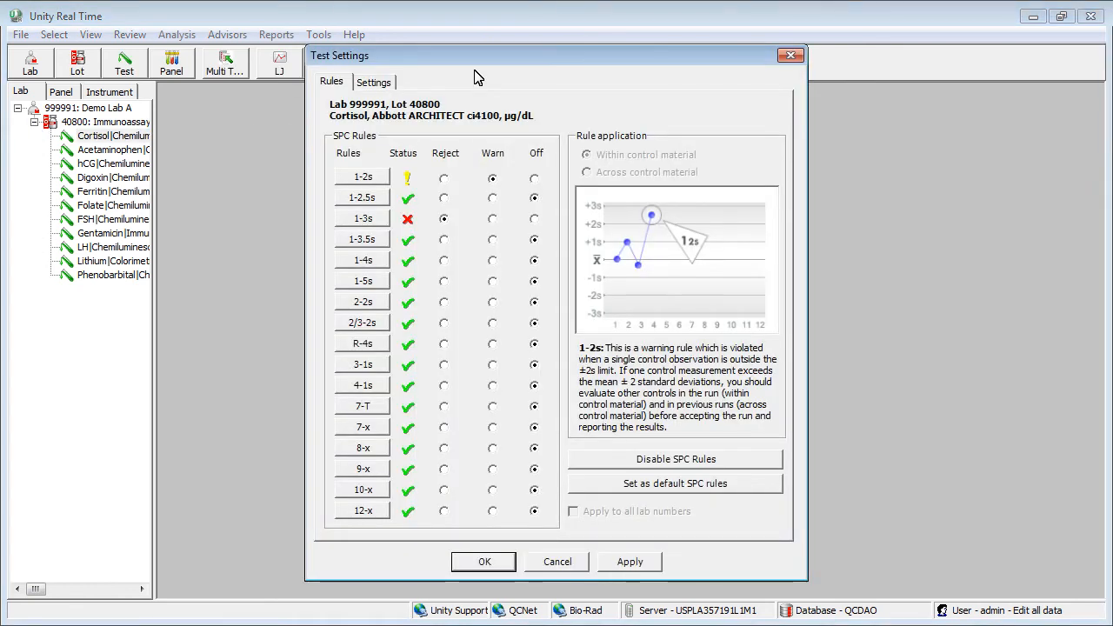